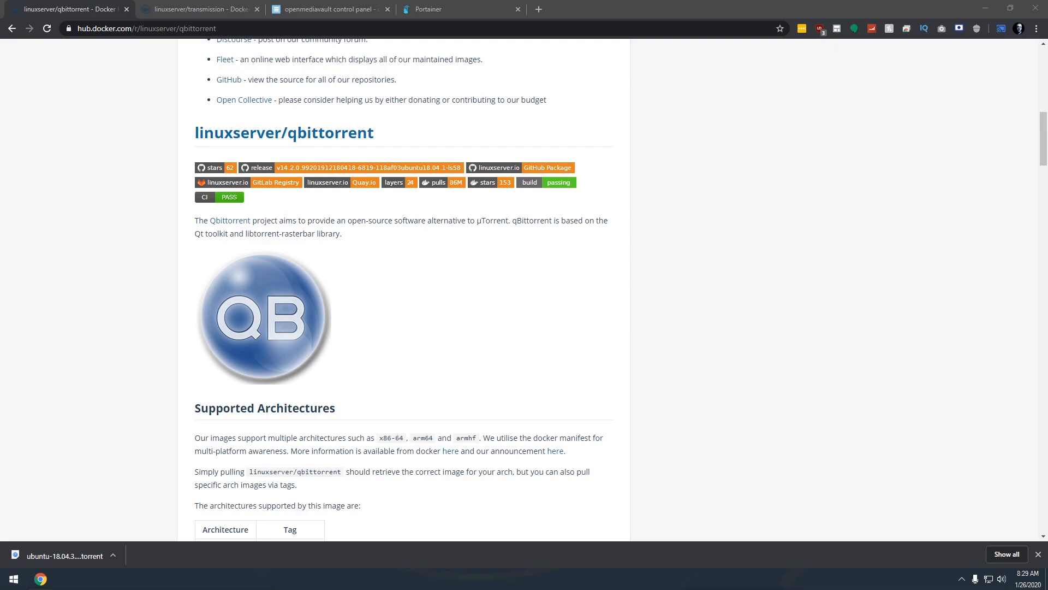
mouse_move(371, 475)
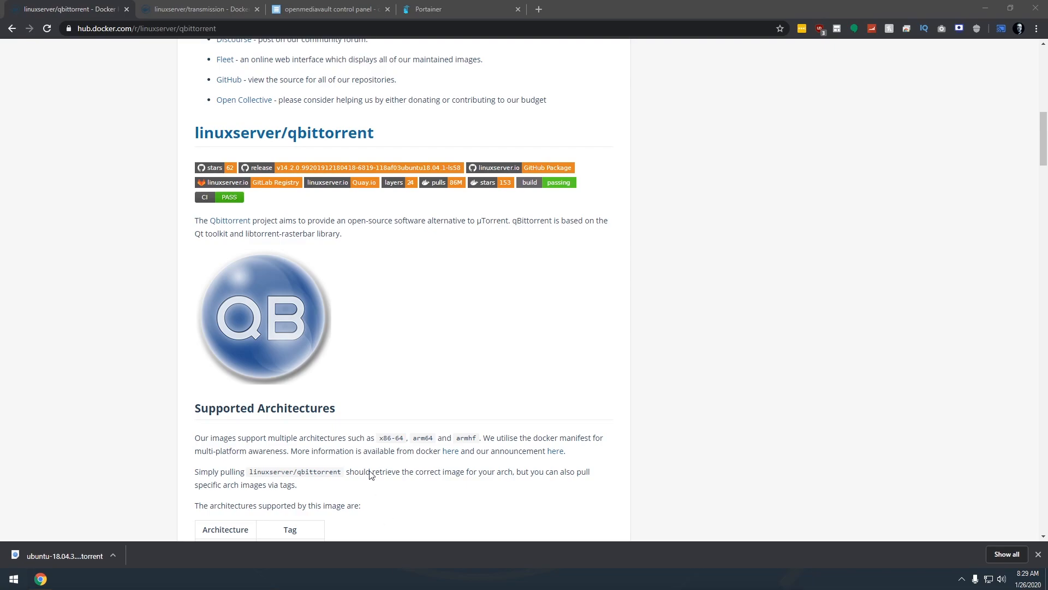
mouse_move(379, 470)
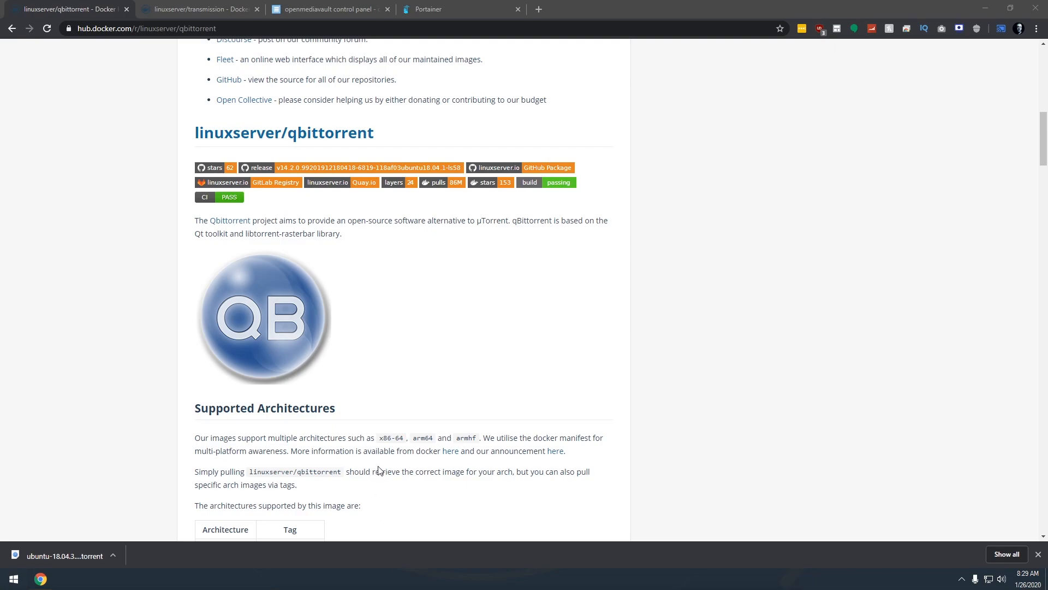
mouse_move(315, 410)
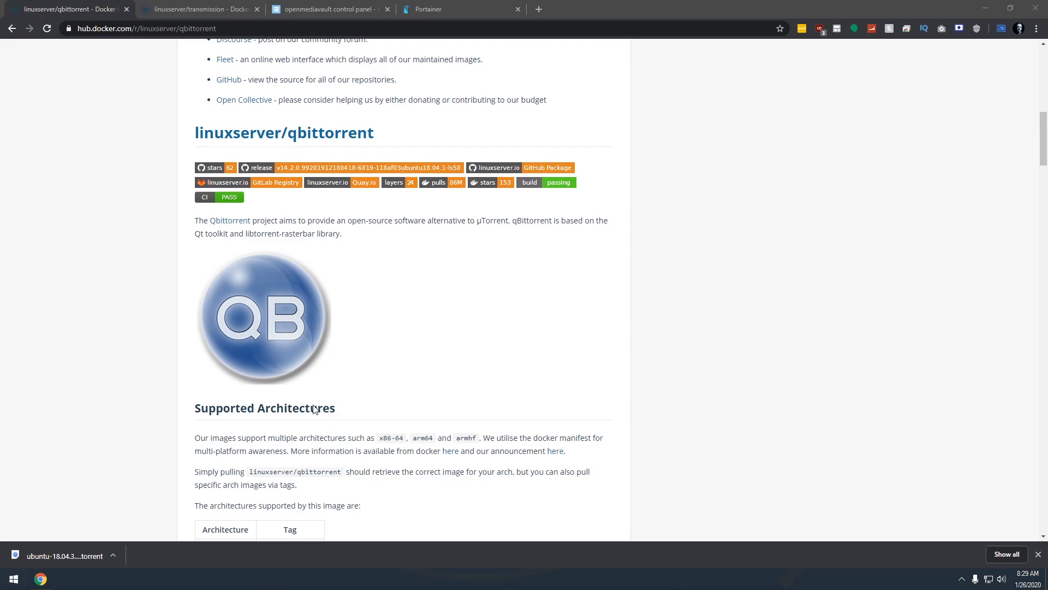
- Switch to the linuxserver/transmission image page on Docker Hub
left_click(198, 9)
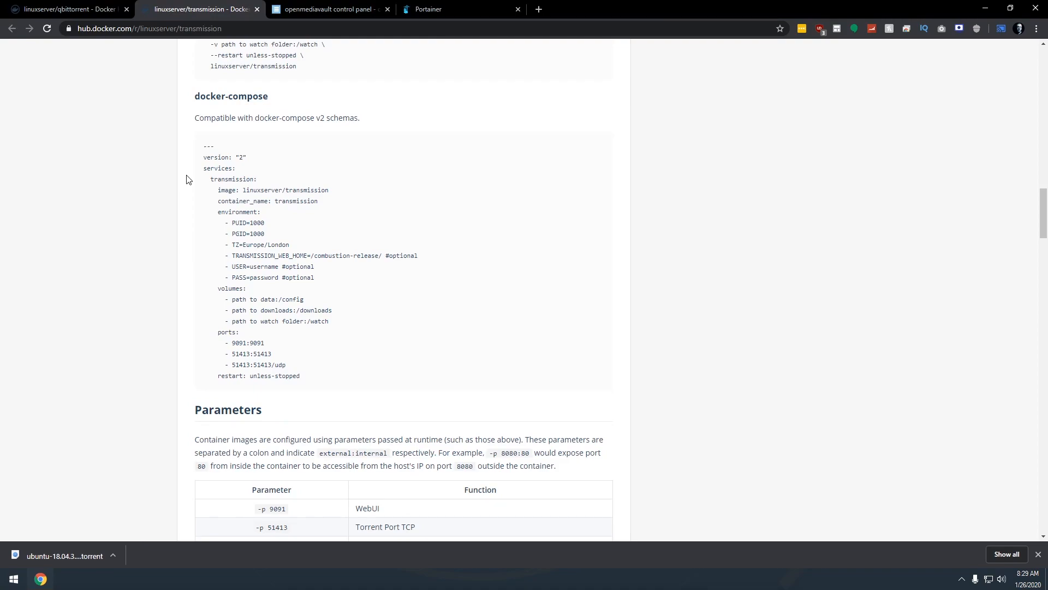
mouse_move(206, 150)
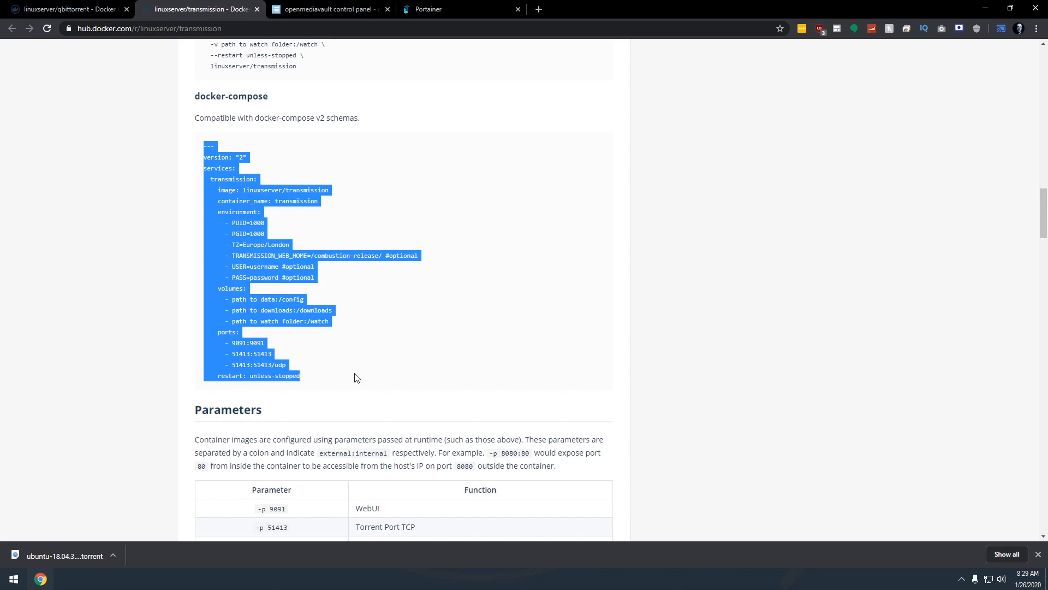
mouse_move(248, 288)
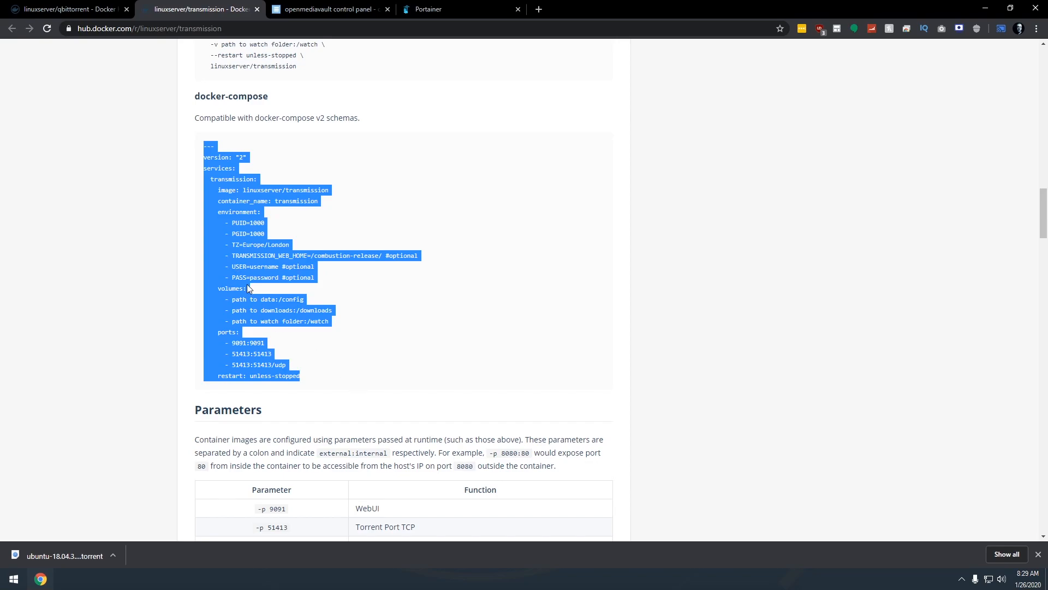
mouse_move(243, 246)
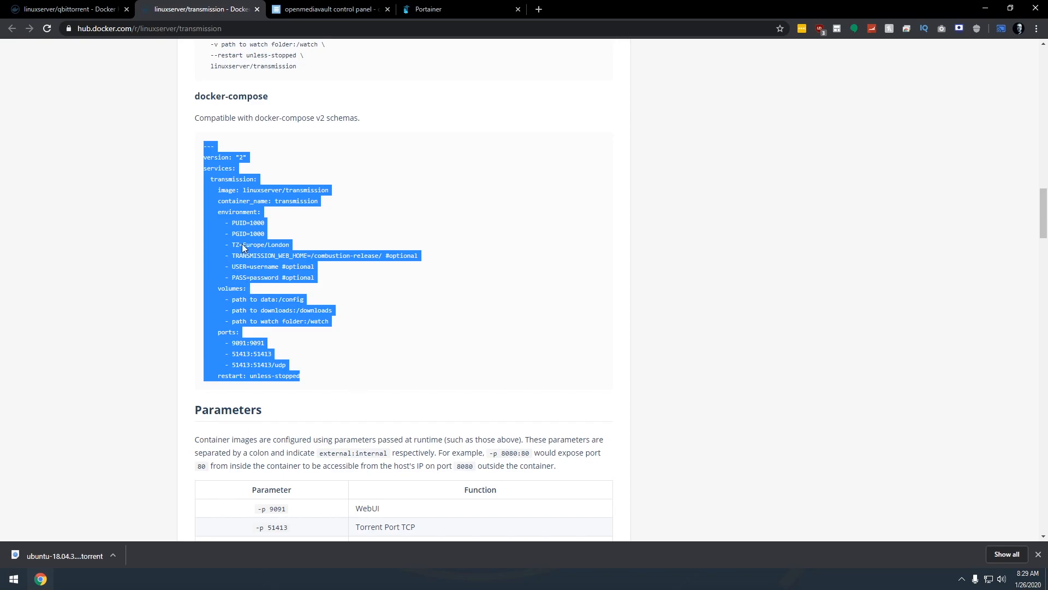
mouse_move(206, 106)
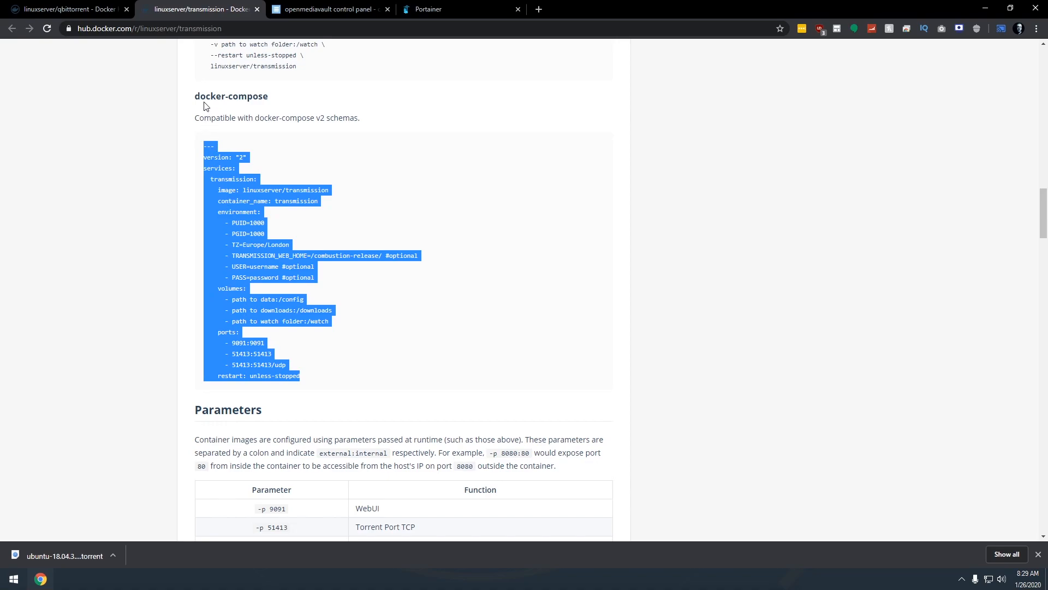
mouse_move(223, 314)
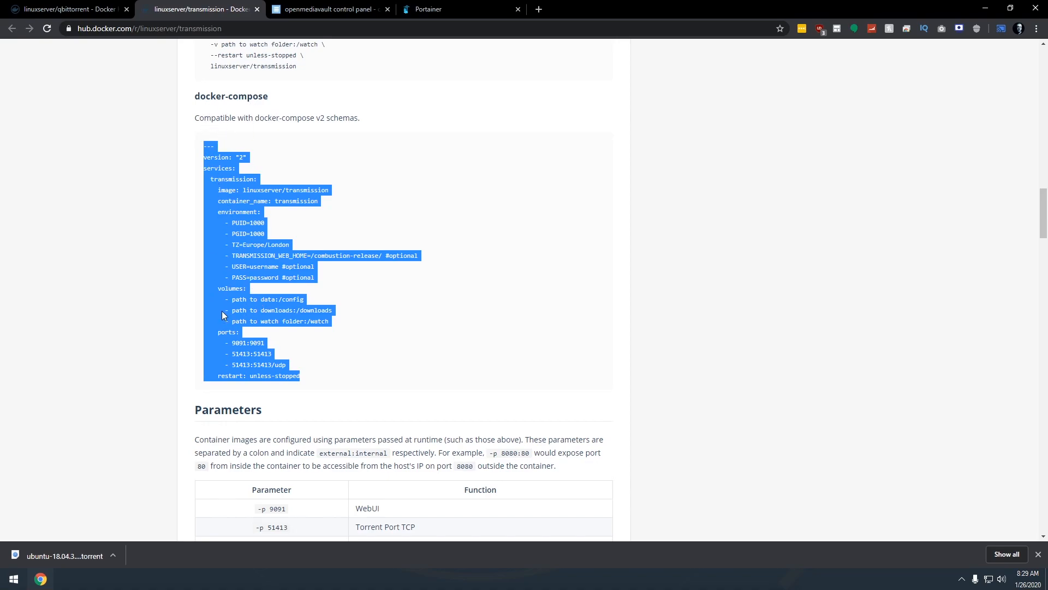
- Copy the transmission docker-compose example to the clipboard
right_click(223, 315)
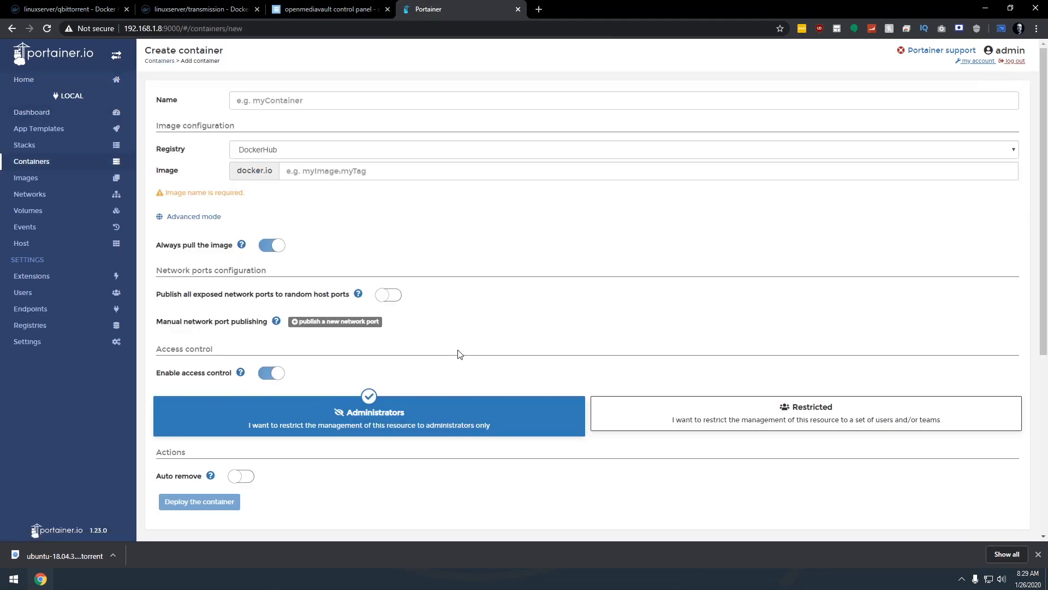
- Leave the container form and begin adding a new stack from the Stacks list
scroll("down", 3)
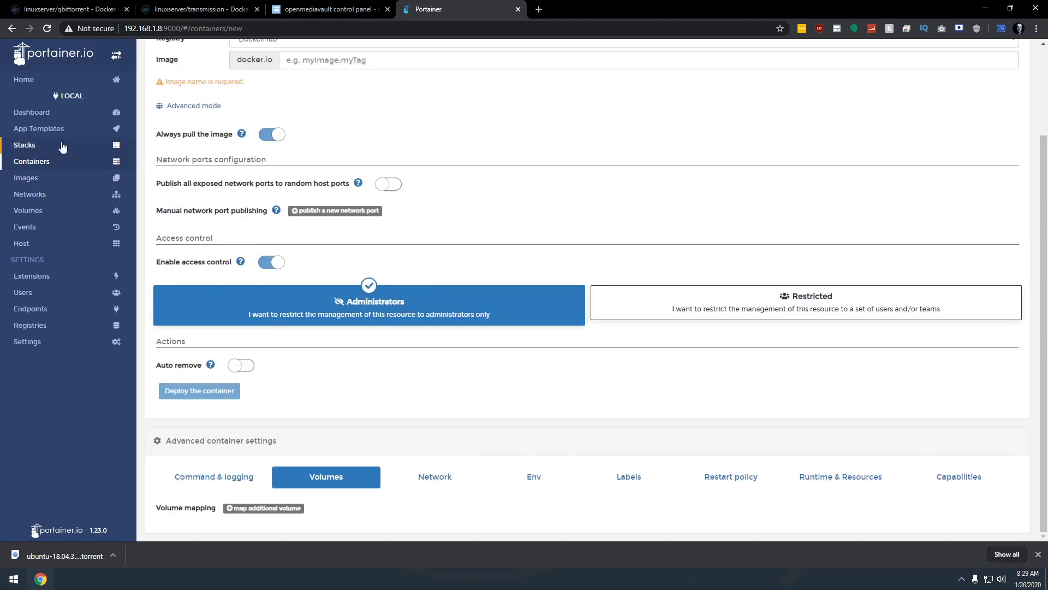
left_click(25, 146)
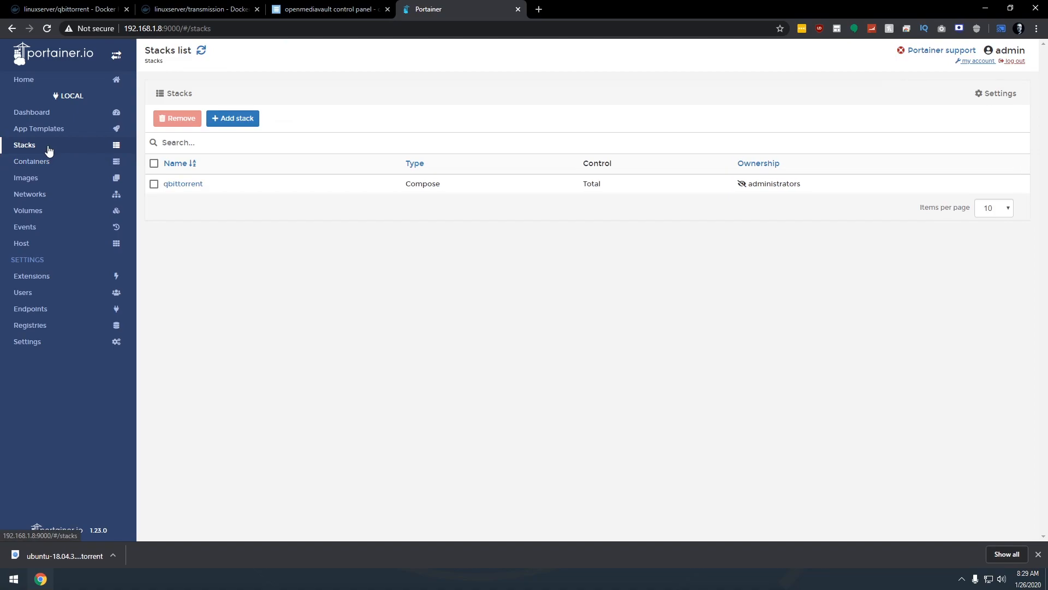
mouse_move(186, 203)
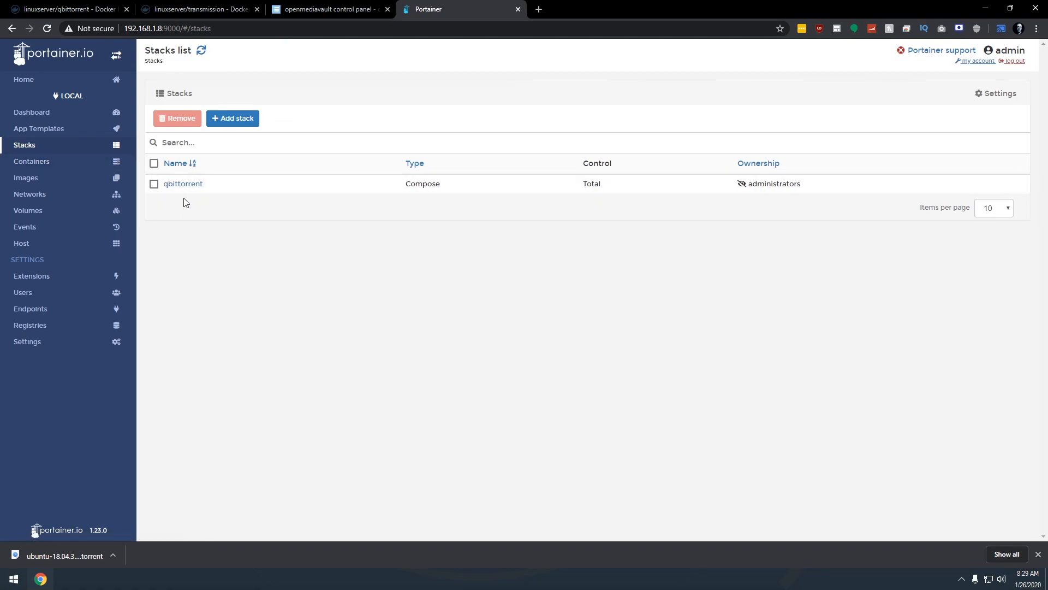
left_click(232, 118)
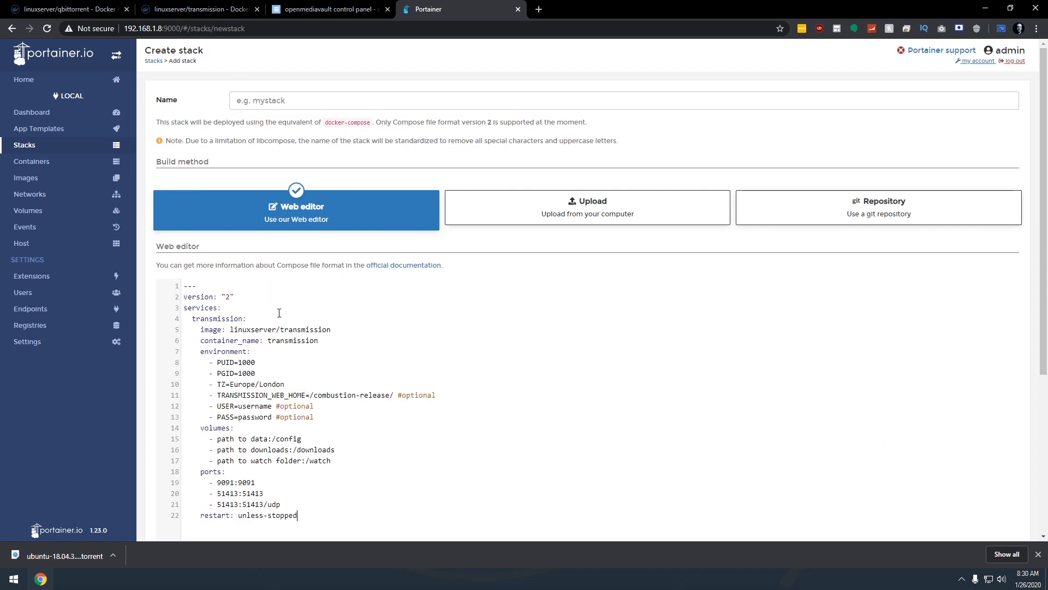
- Name the stack 'transmission' and remove the TRANSMISSION_WEB_HOME line from the compose file
double_click(293, 341)
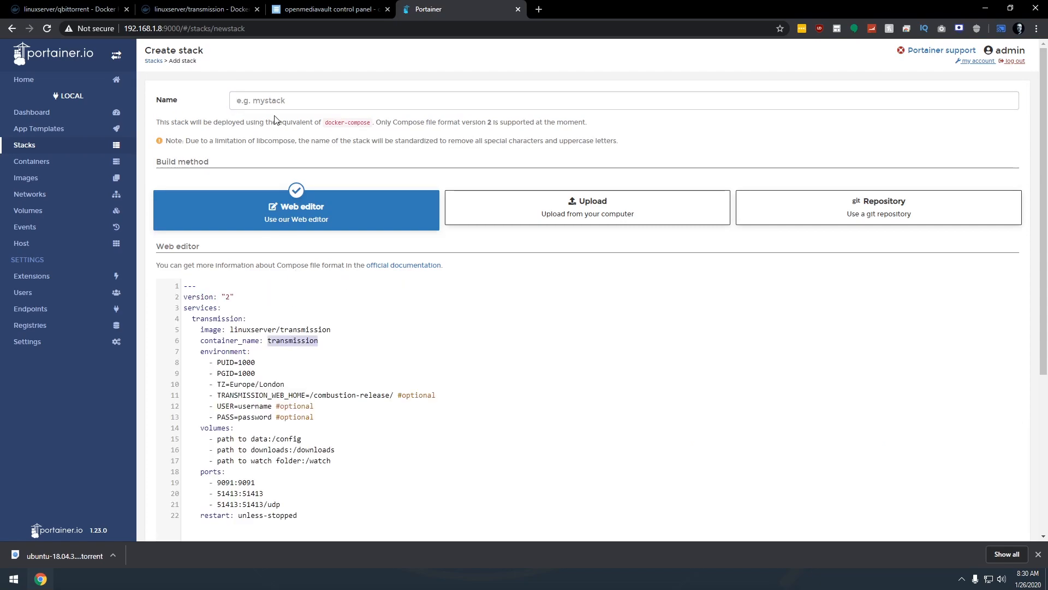
type("transmission")
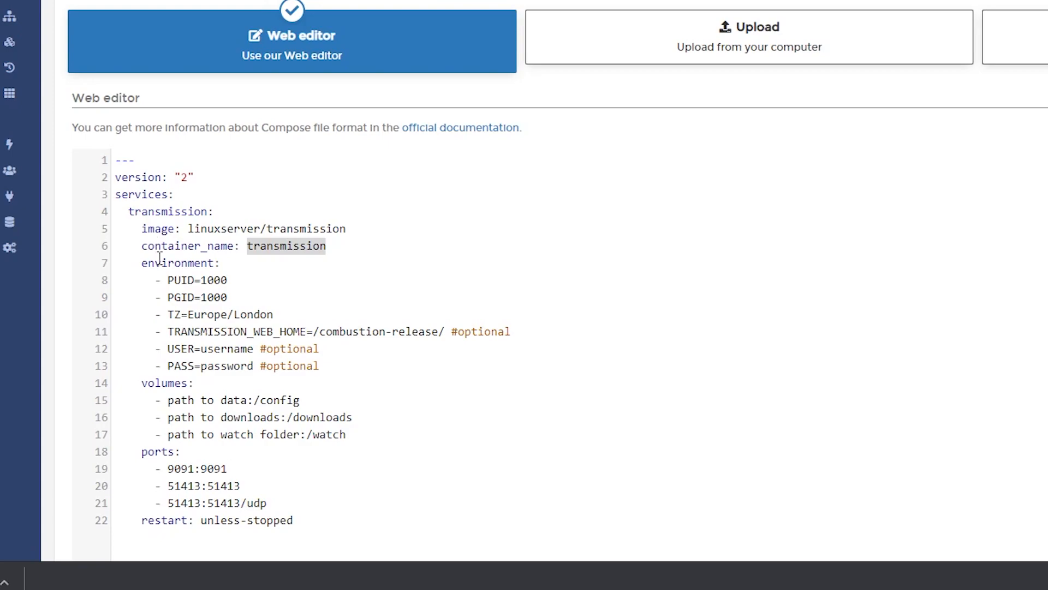
mouse_move(186, 280)
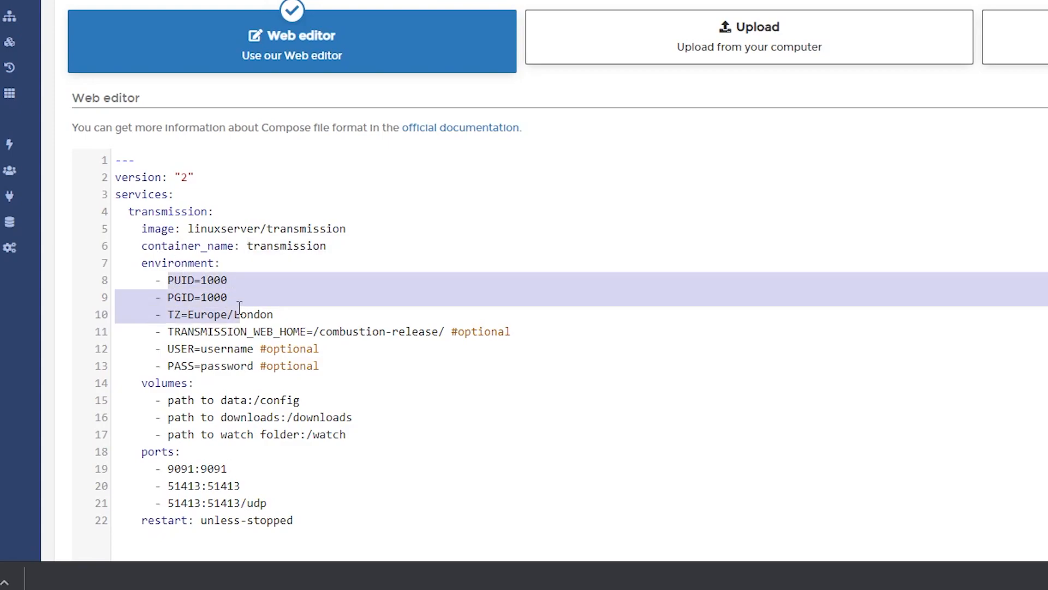
left_click(229, 332)
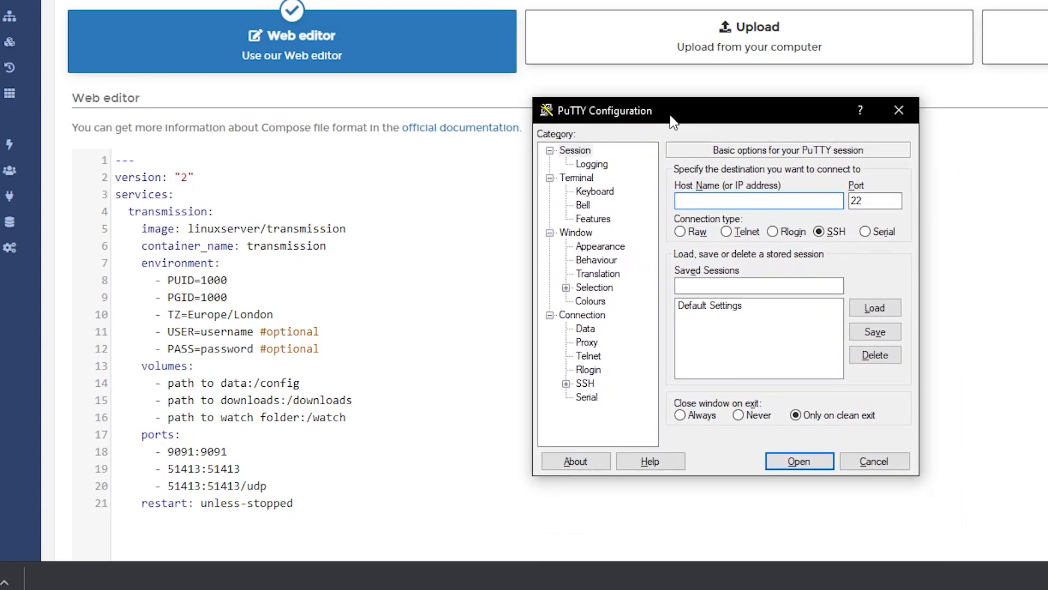
- Log in over SSH to 192.168.1.8 as root and start looking up the user ID
type("192.1")
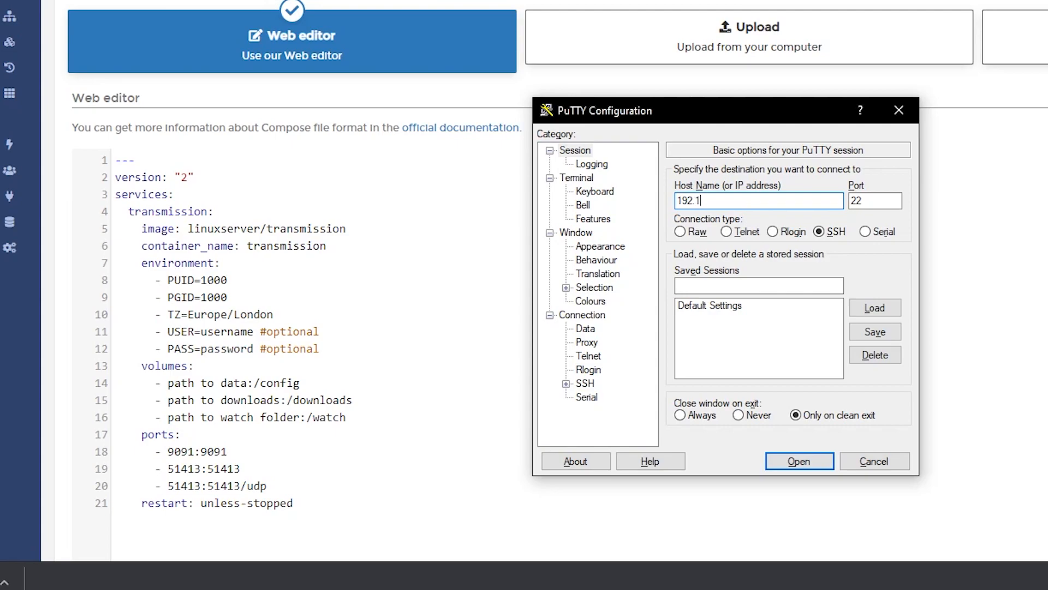
type("68.1.8")
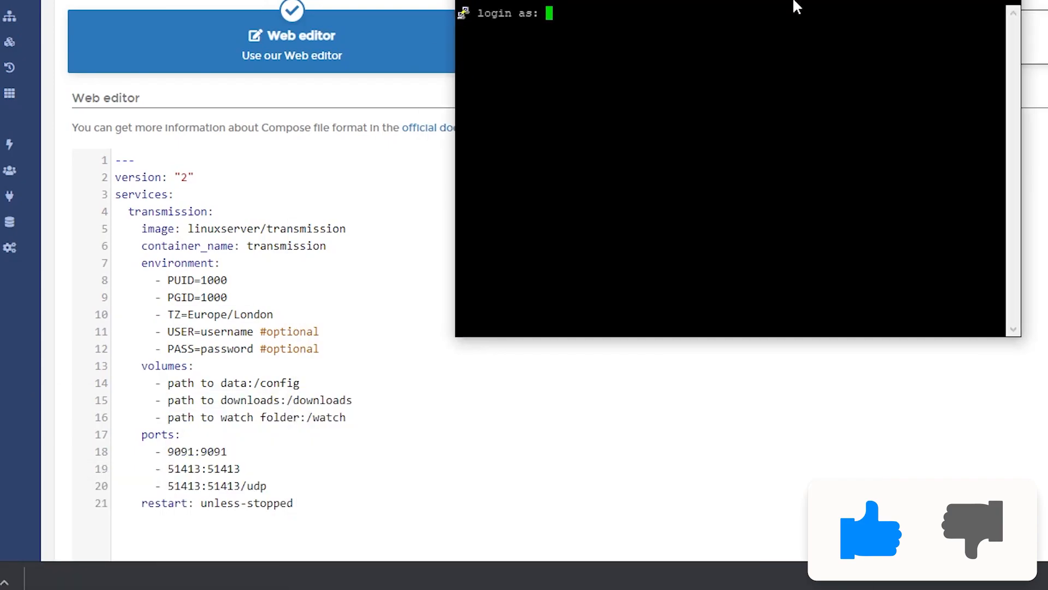
type("root")
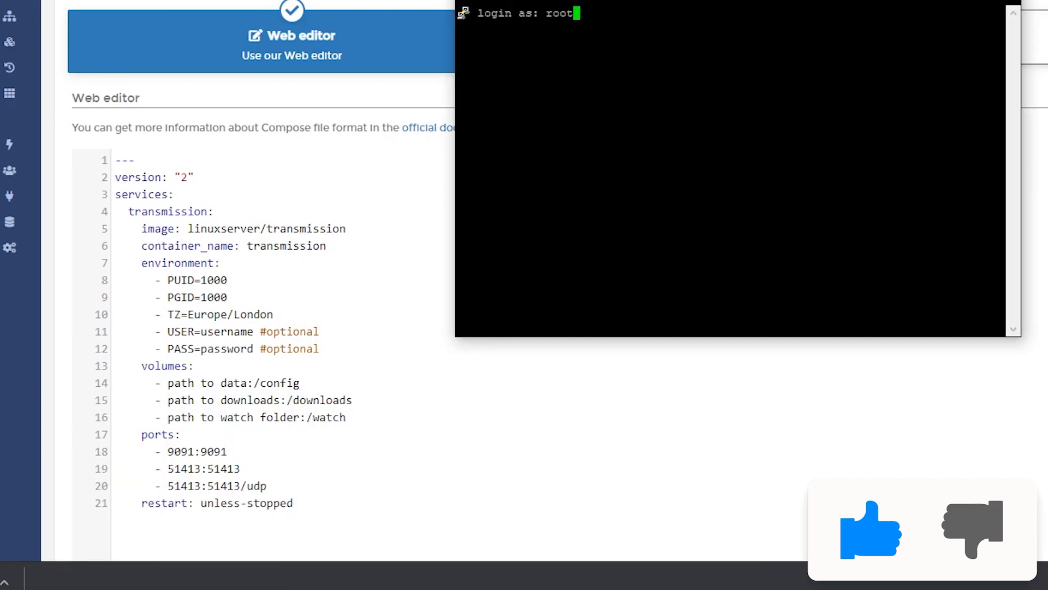
key("Return")
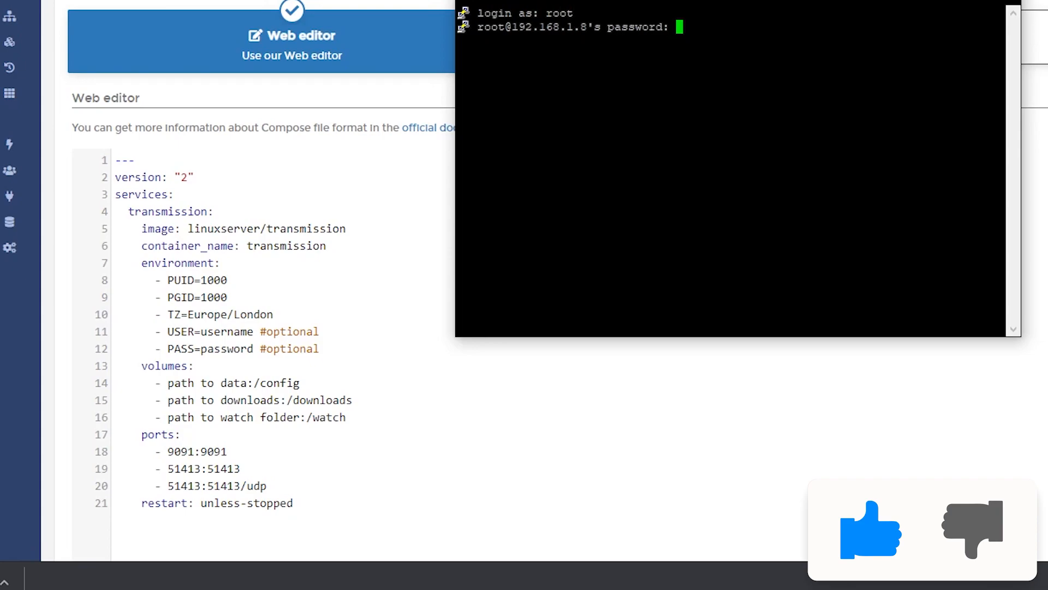
key("Return")
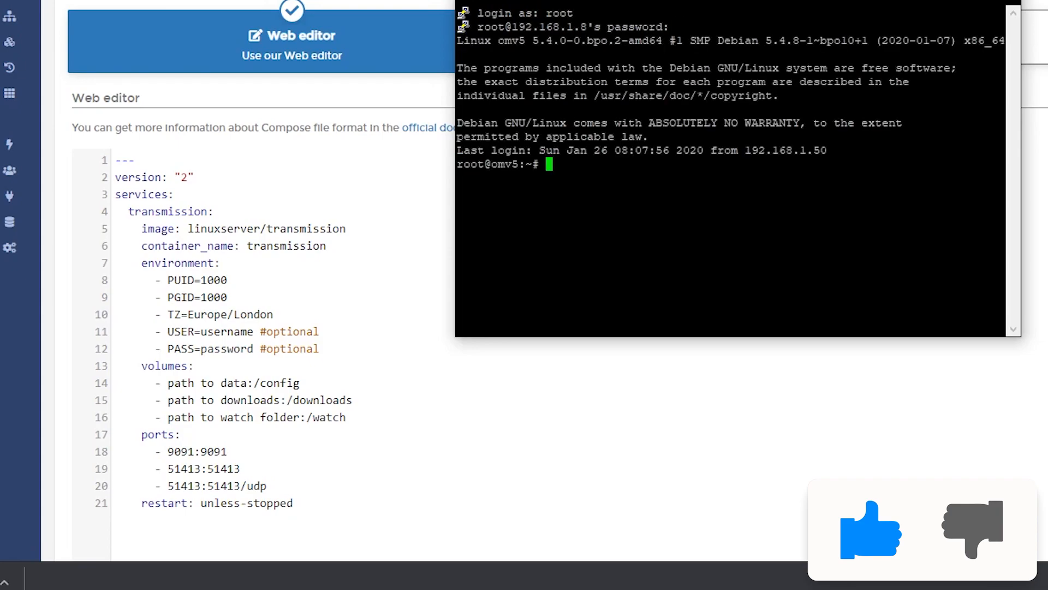
type("i")
left_click(284, 279)
type("998")
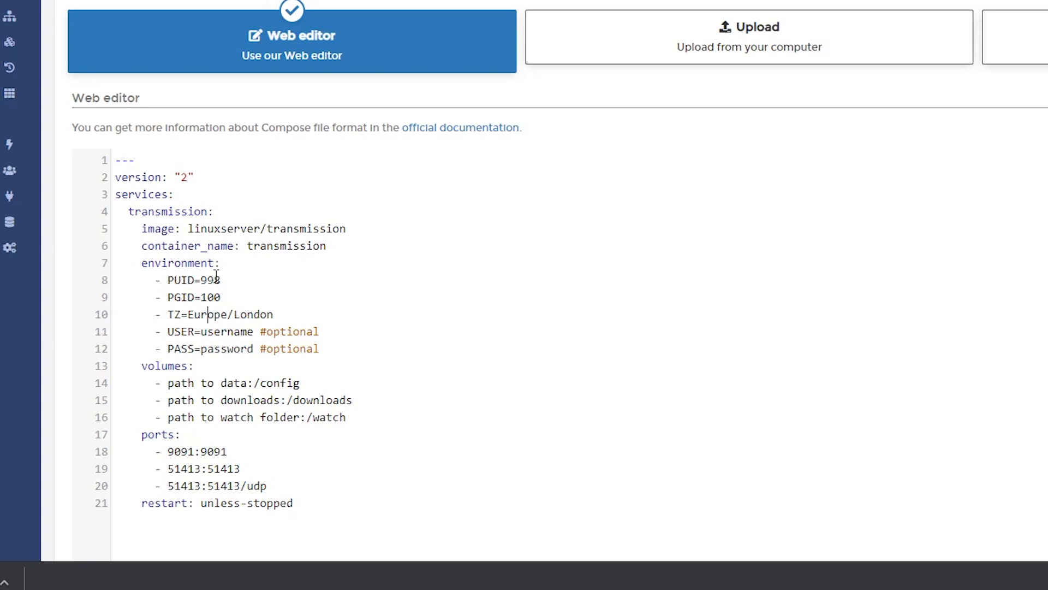
- Set TZ=America/Denver and USER=dbtech, then select the placeholder password value
double_click(230, 314)
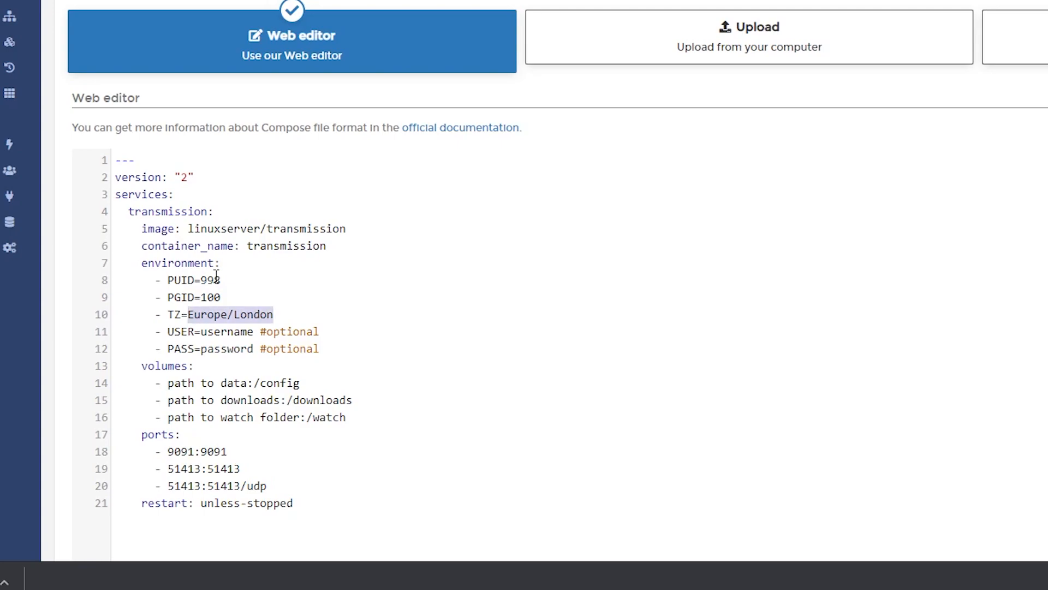
type("America/")
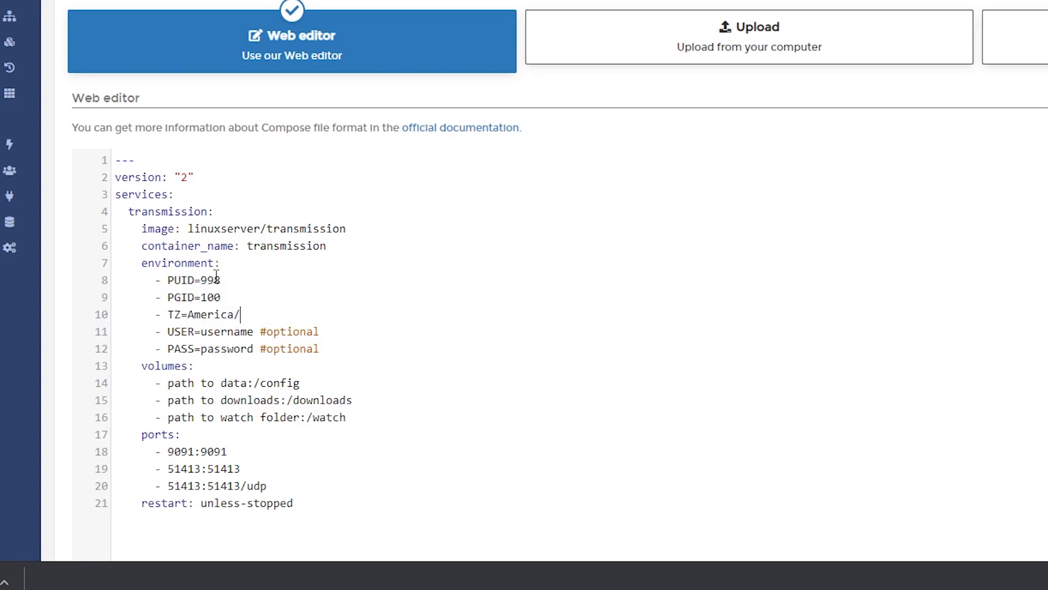
type("Denver")
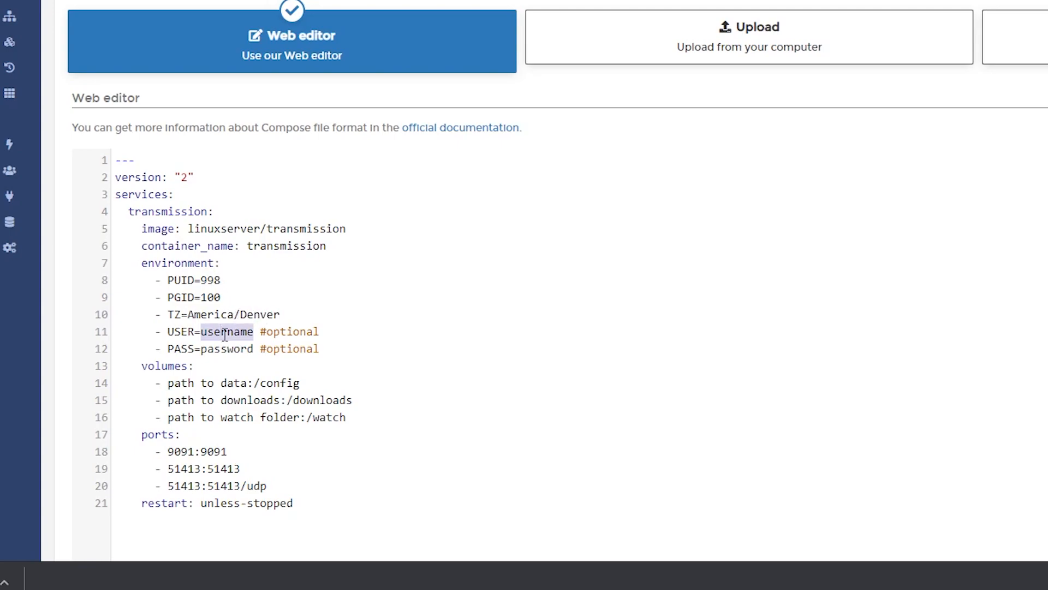
type("dbtech")
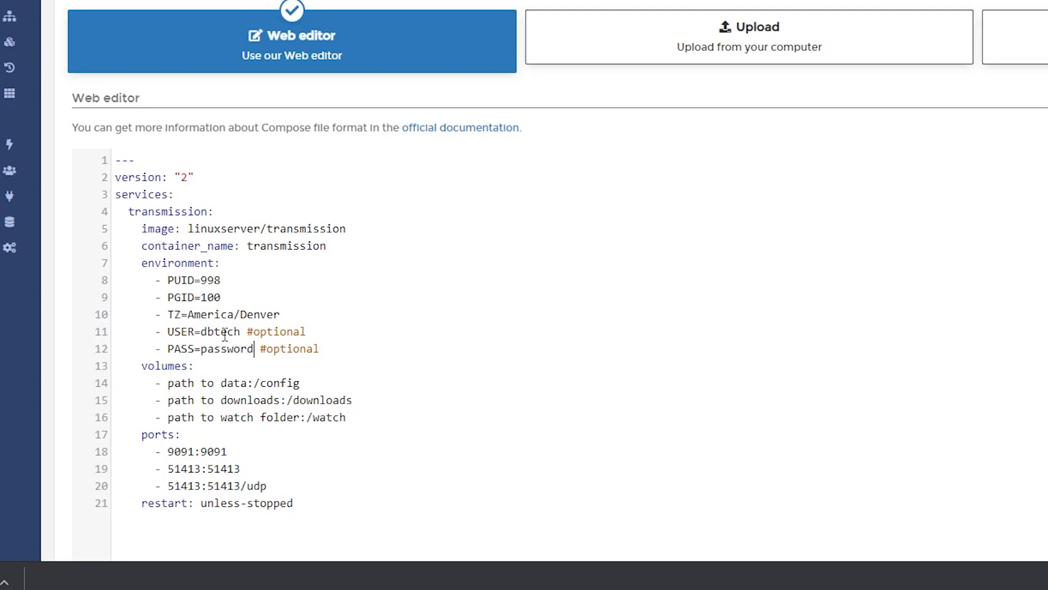
double_click(227, 348)
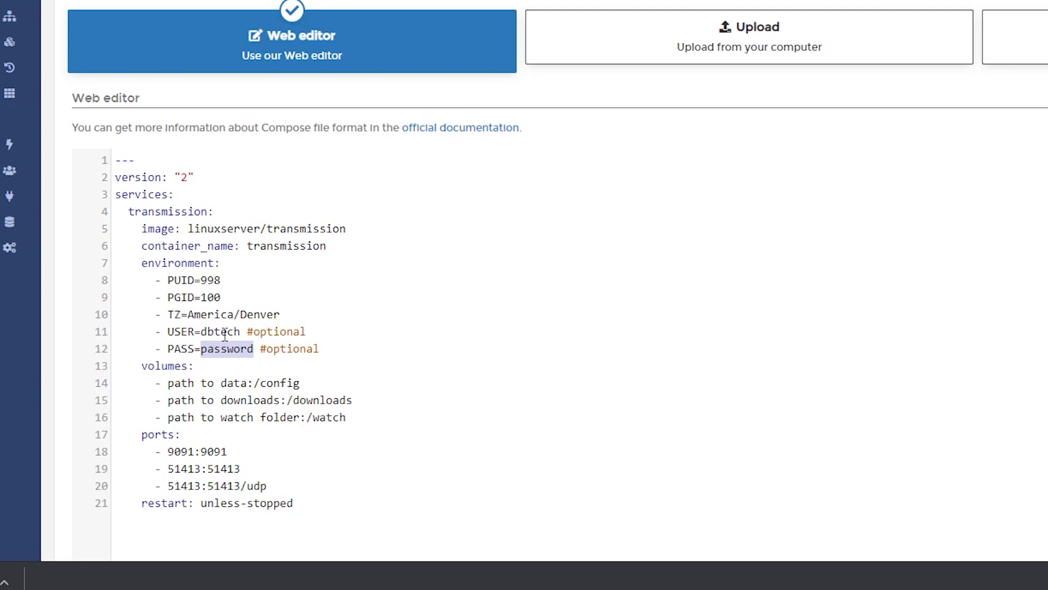
mouse_move(182, 382)
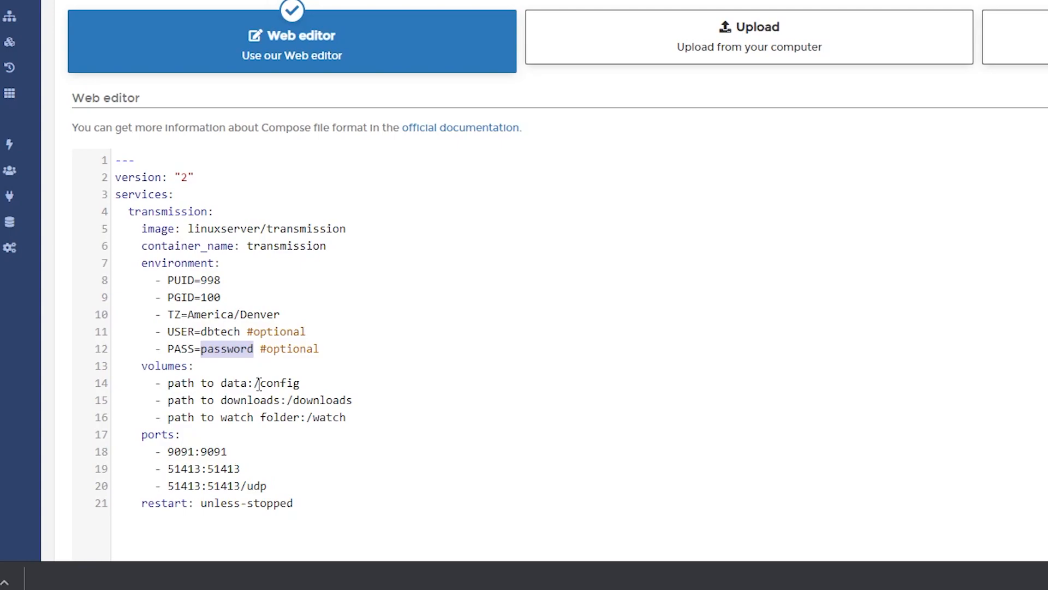
mouse_move(255, 306)
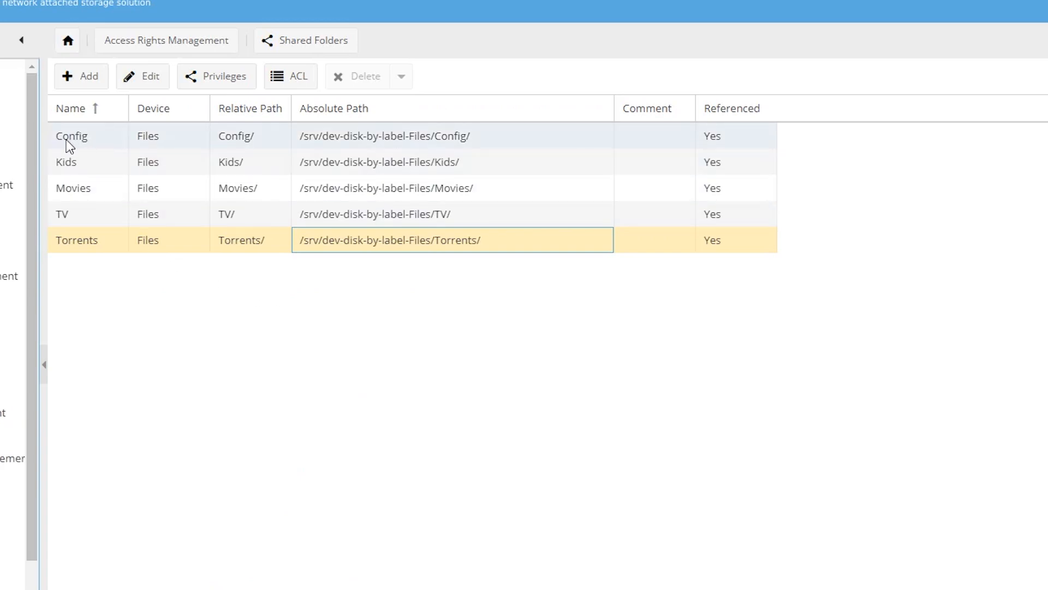
mouse_move(78, 148)
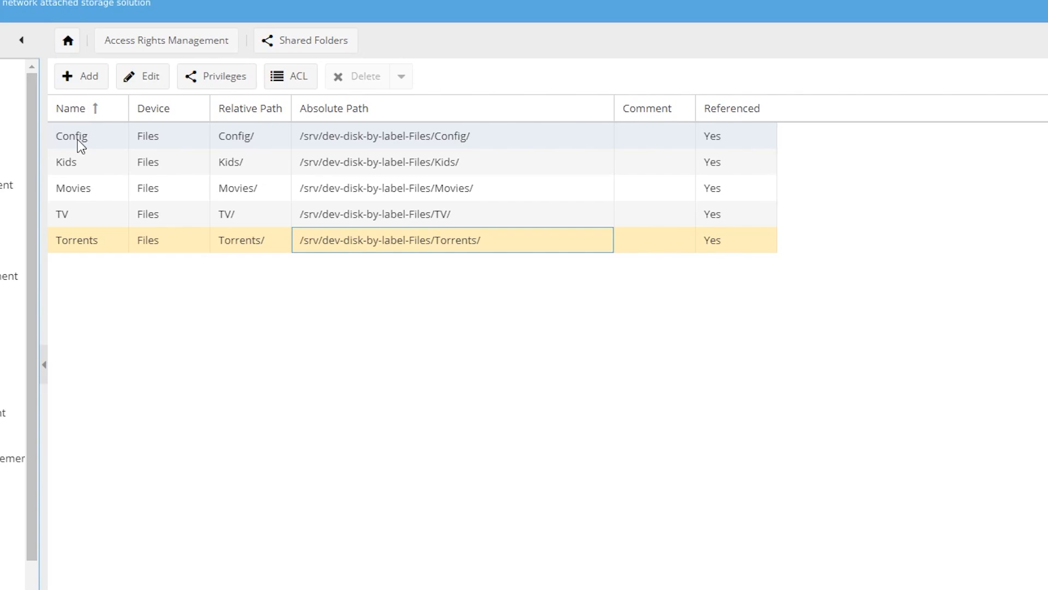
mouse_move(298, 145)
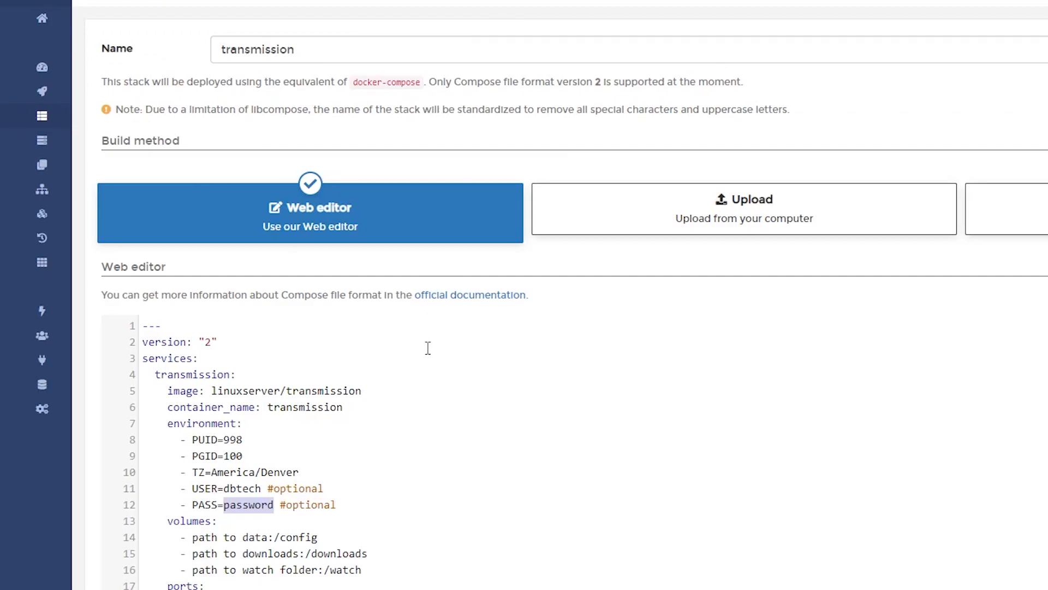
- Map the config volume to /srv/dev-disk-by-label-Files/Config/Transmission
scroll("down", 3)
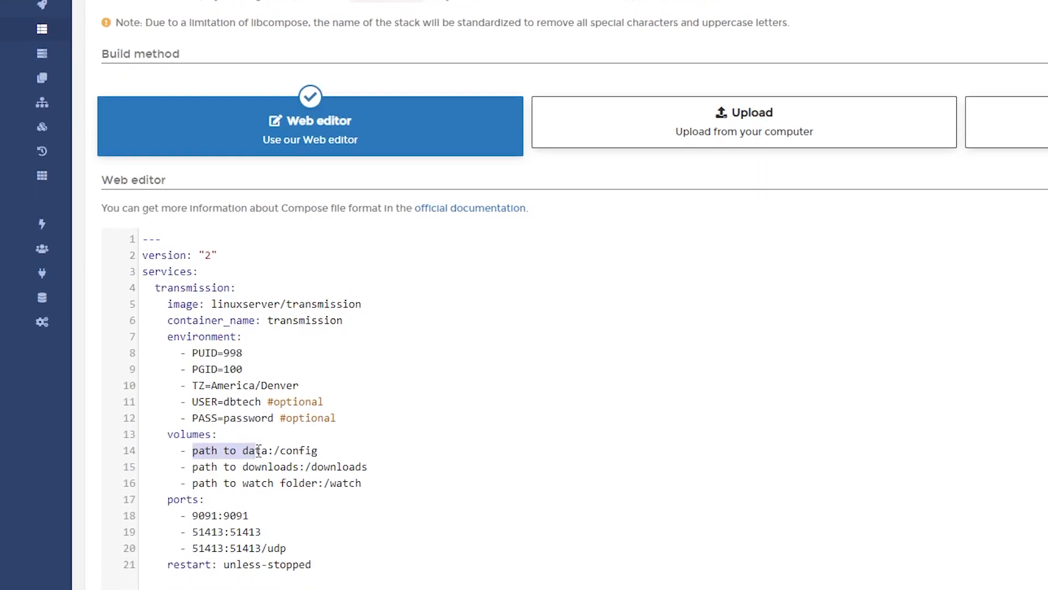
type("/srv/dev-disk-by-label-Files/Config/")
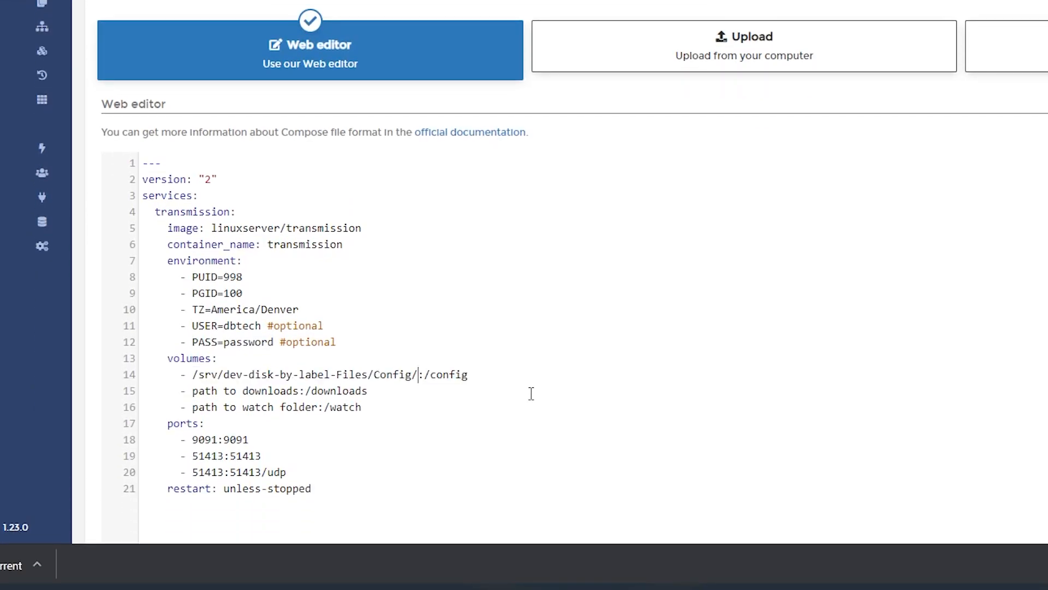
type("Transmission")
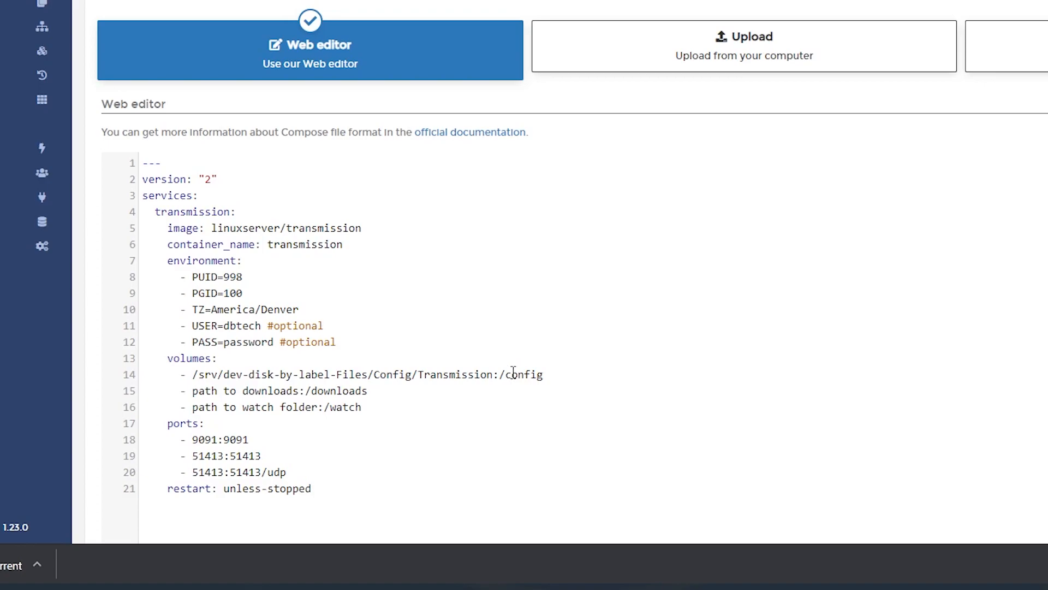
mouse_move(512, 371)
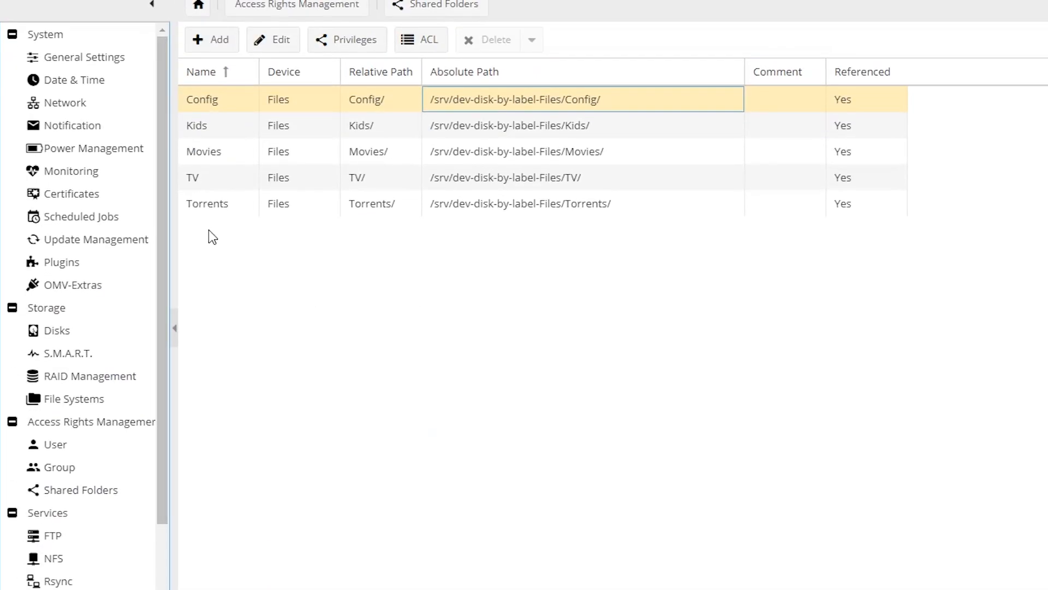
mouse_move(493, 207)
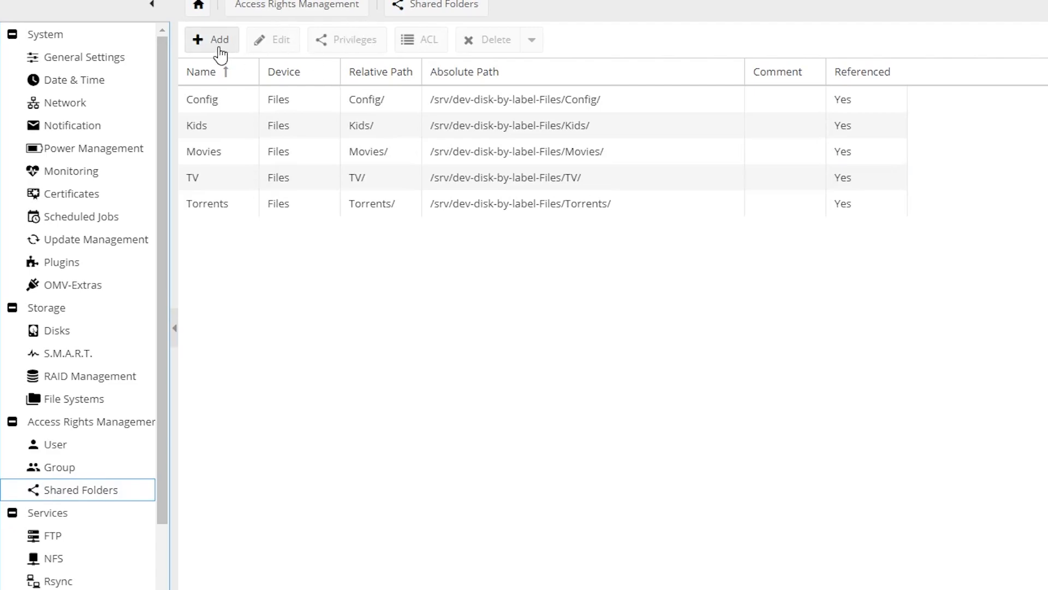
- Add a Transmission shared folder on the Files device and save it
left_click(211, 39)
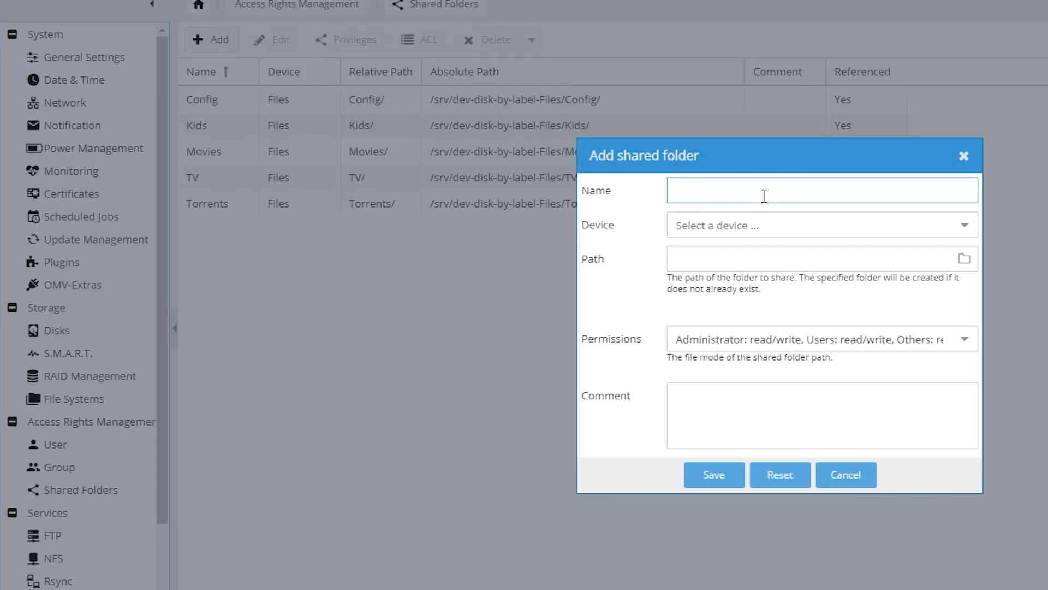
type("Tranms")
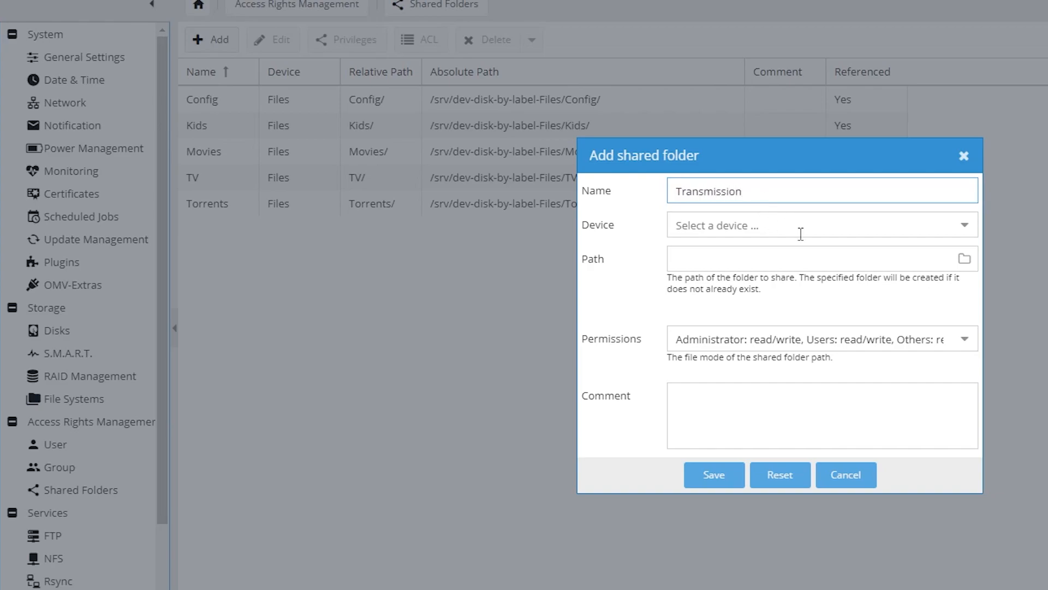
left_click(821, 225)
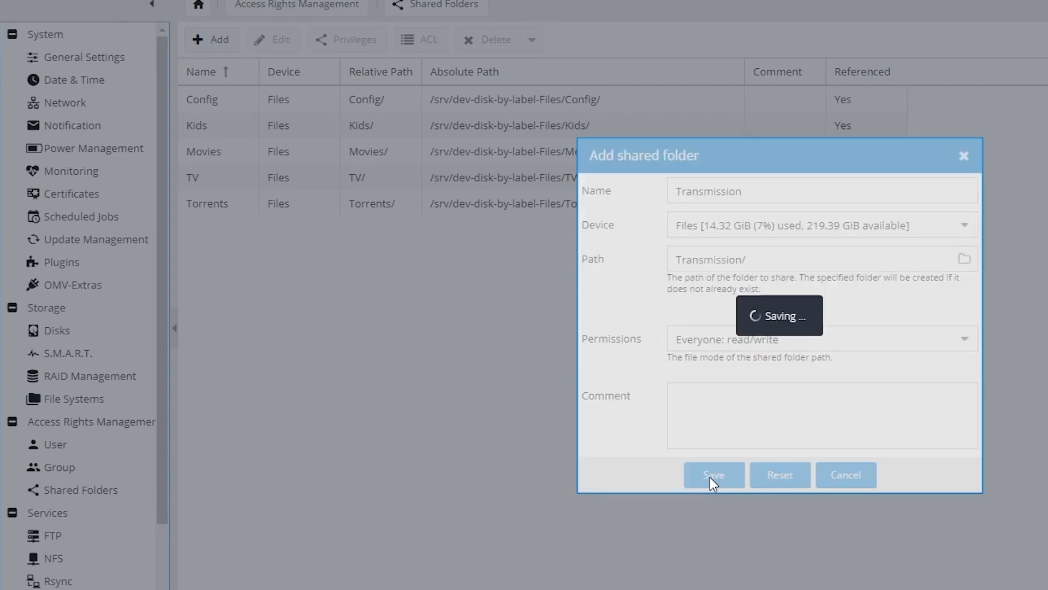
left_click(713, 475)
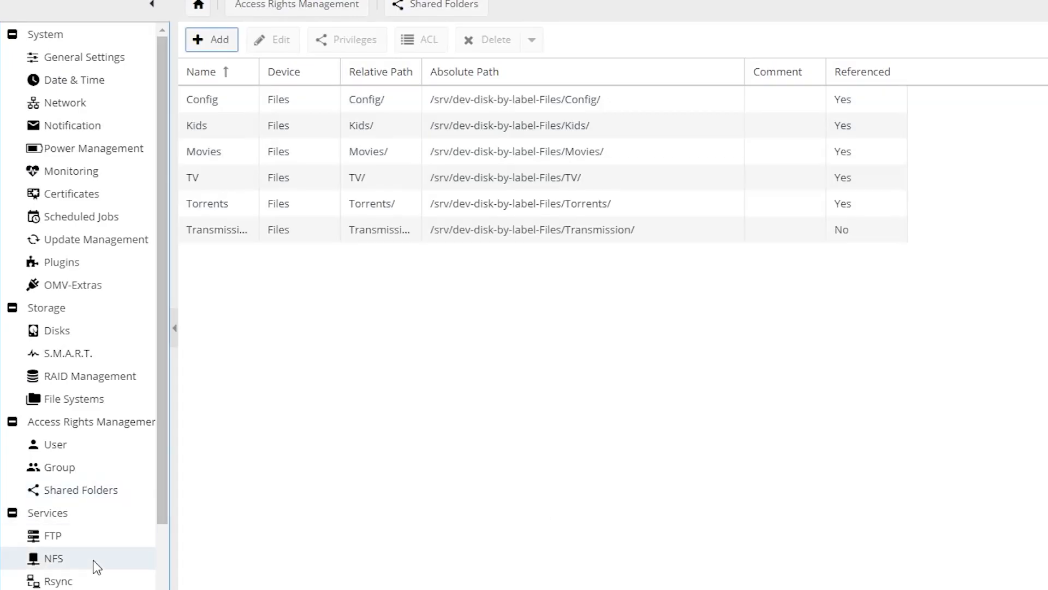
- Add an SMB share for the Transmission folder and apply the pending configuration
left_click(65, 577)
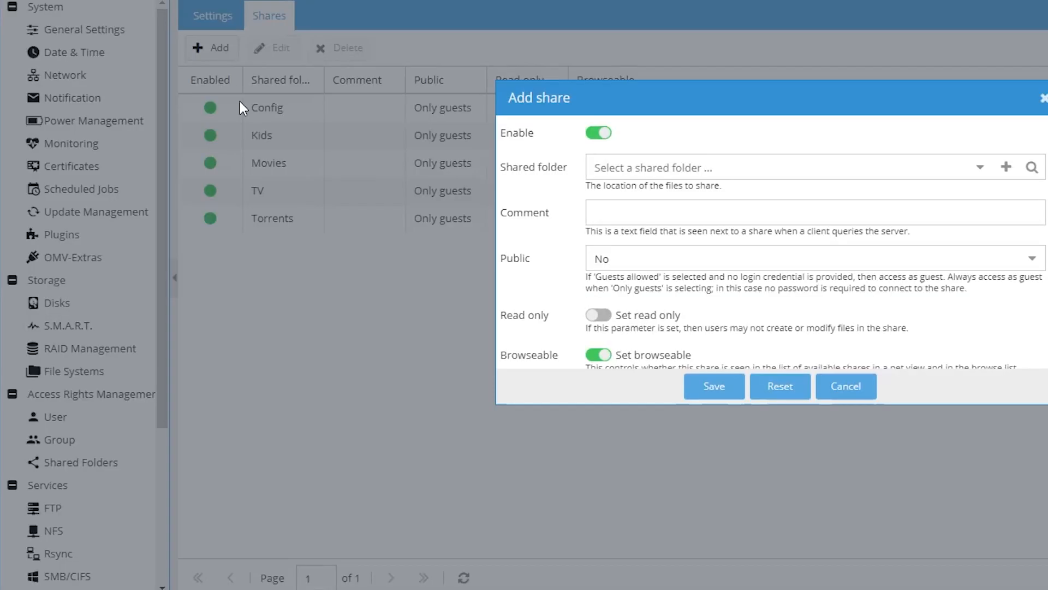
left_click(978, 167)
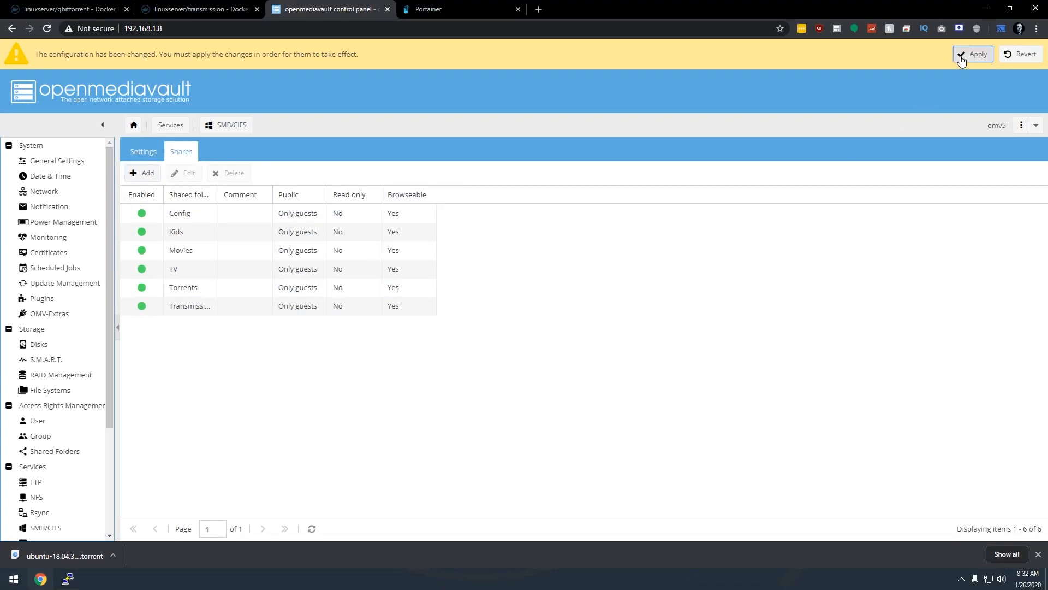
left_click(973, 55)
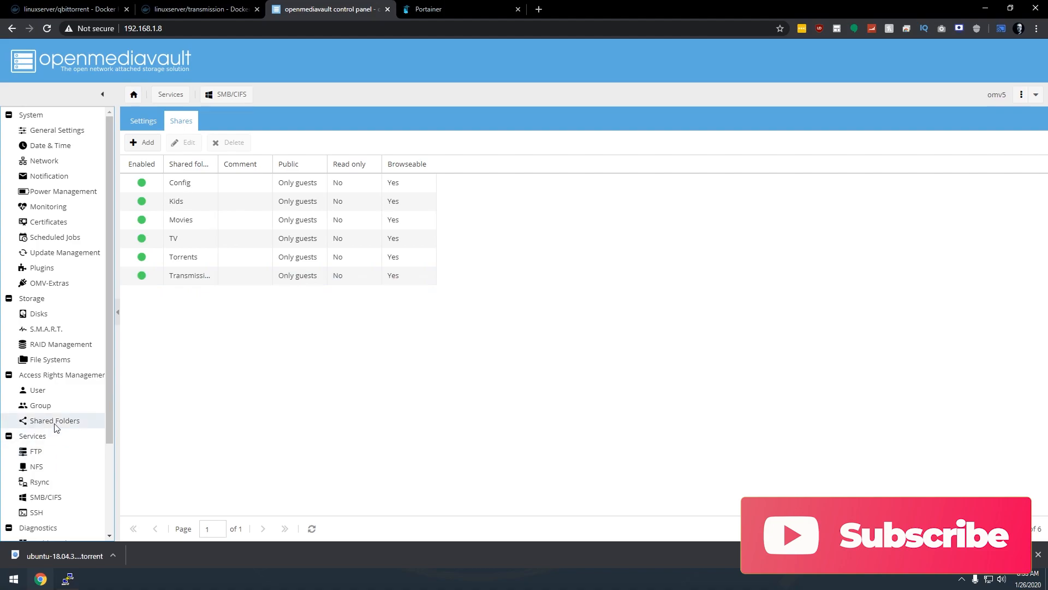
- Read the Transmission shared folder's absolute path /srv/dev-disk-by-label-Files/Transmission for the downloads volume
left_click(54, 421)
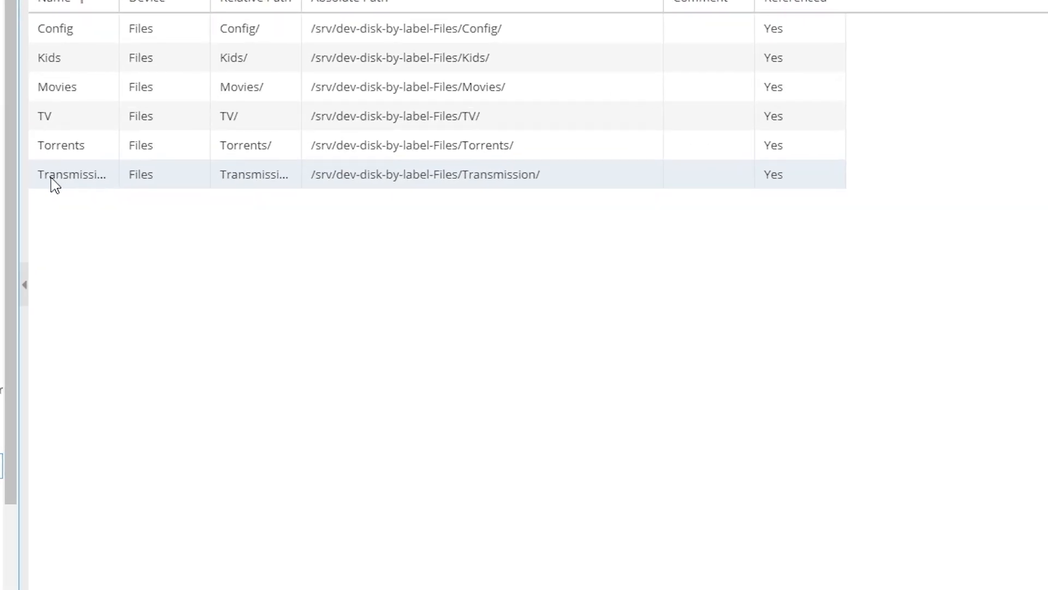
left_click(424, 174)
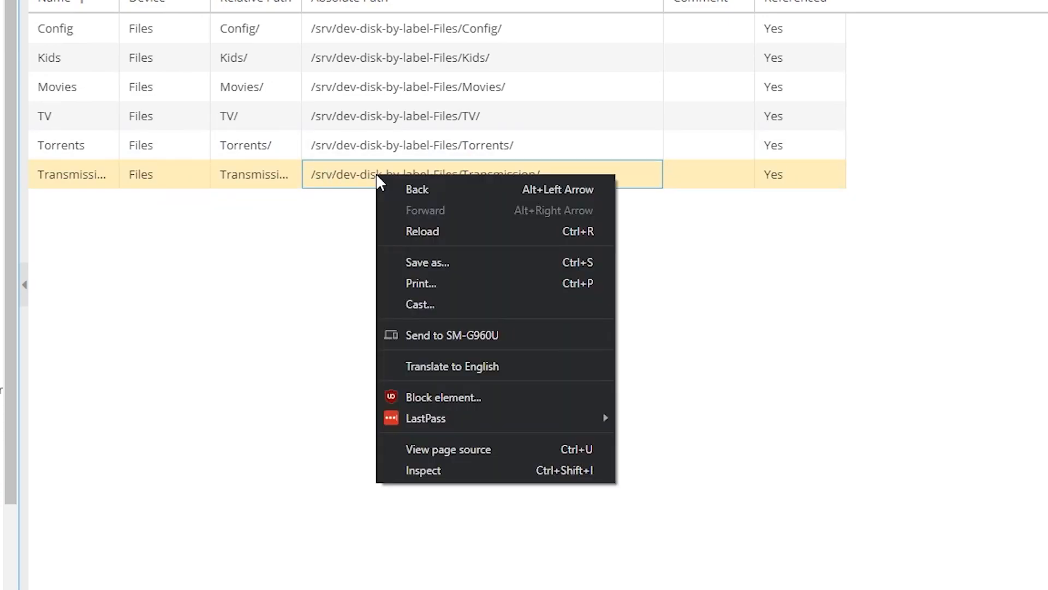
left_click(422, 470)
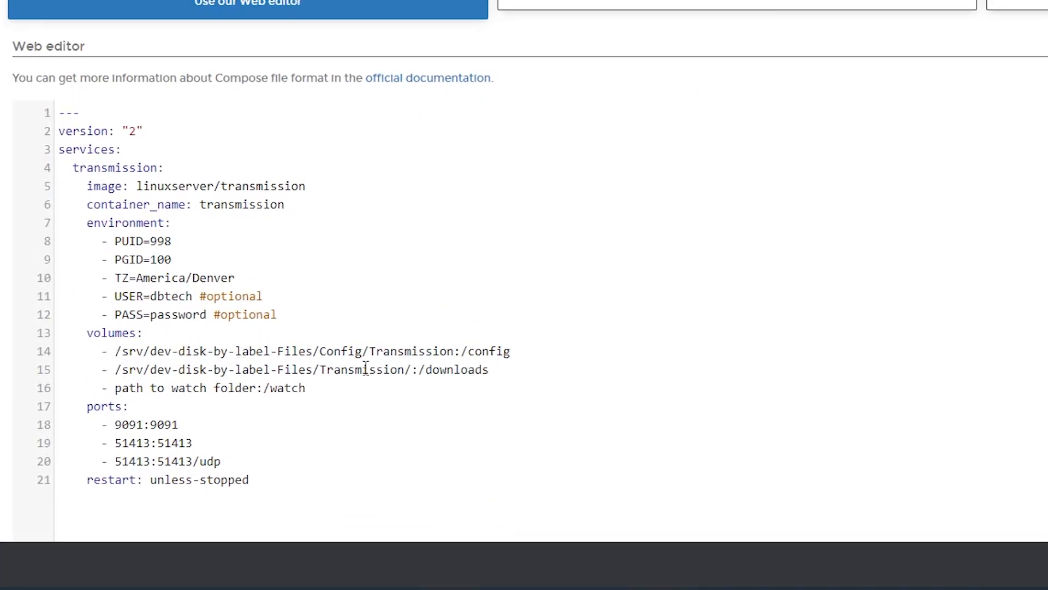
- Point the downloads and watch volumes at the Transmission Downloads and Watch subfolders and deploy the stack
type("/Downdloads")
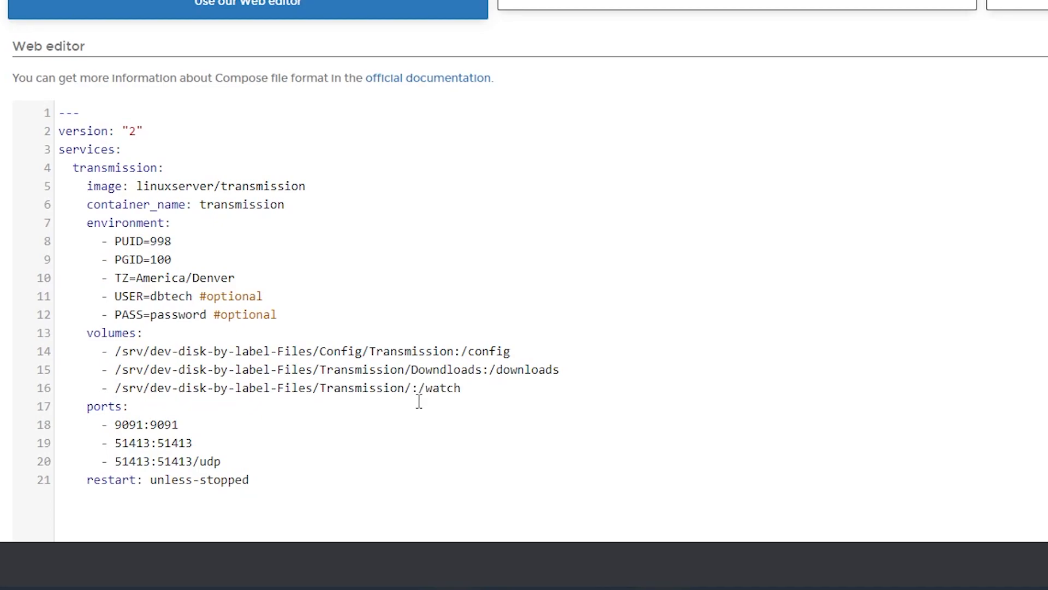
type("Watch")
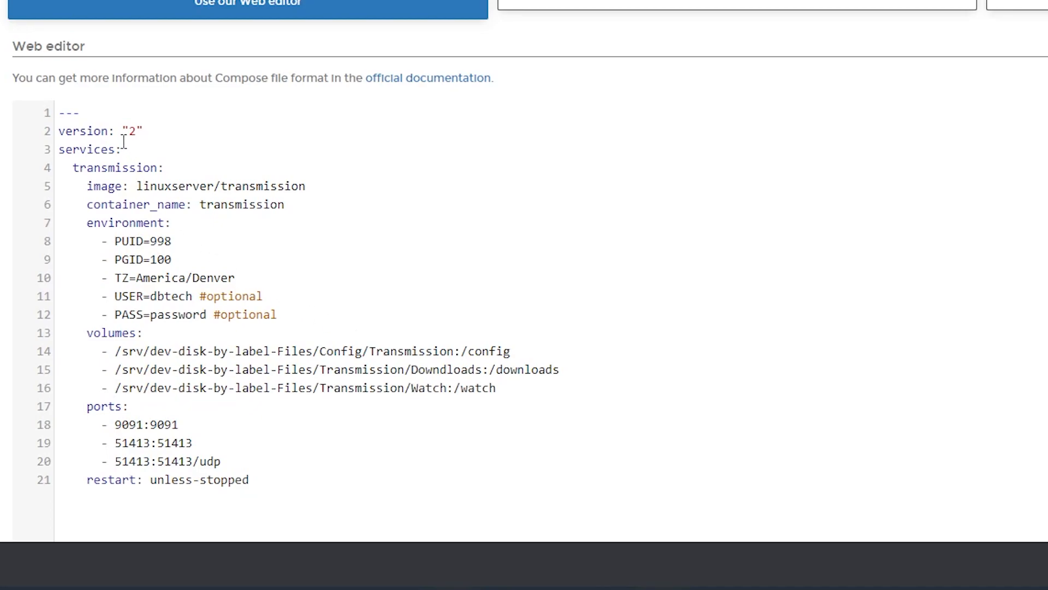
scroll("down", 3)
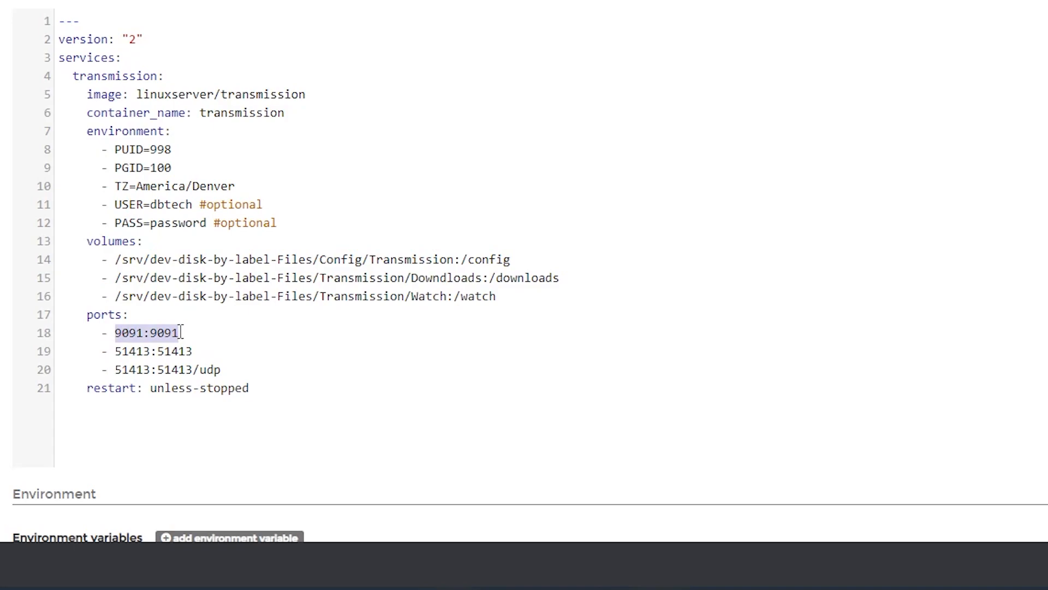
scroll("down", 3)
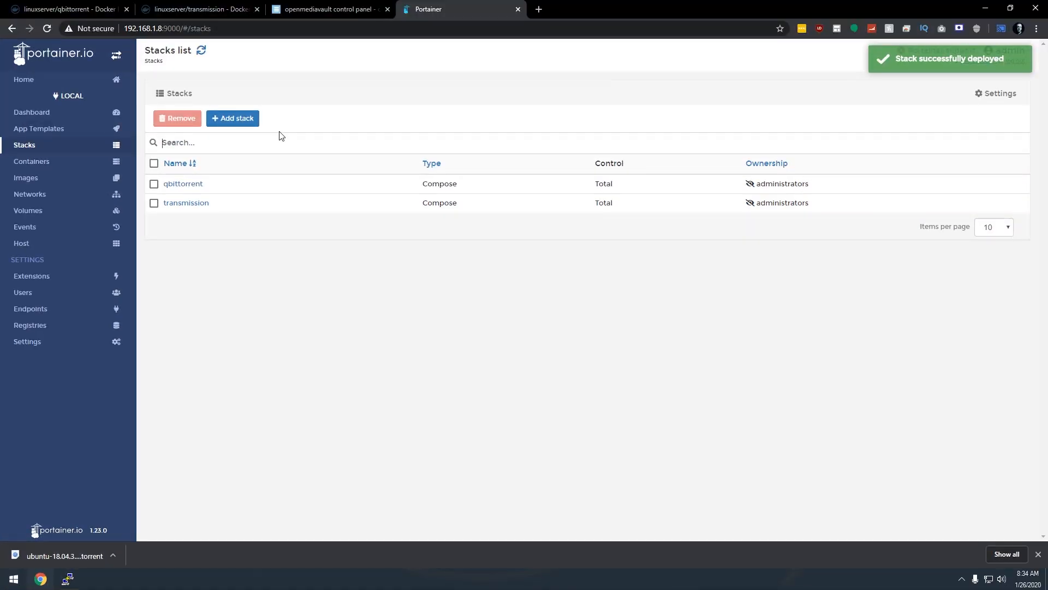
mouse_move(186, 203)
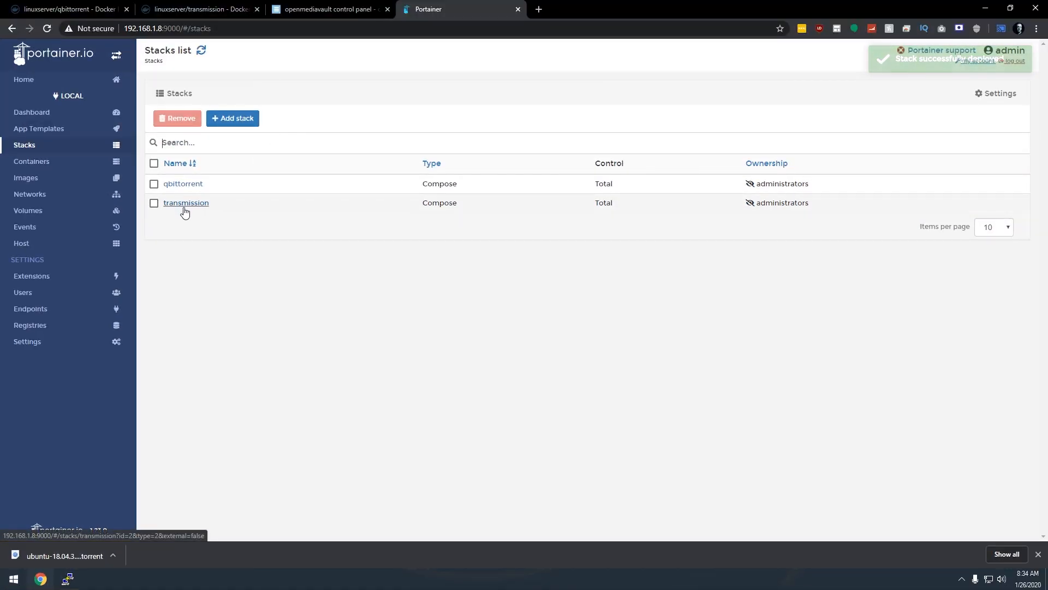
mouse_move(31, 161)
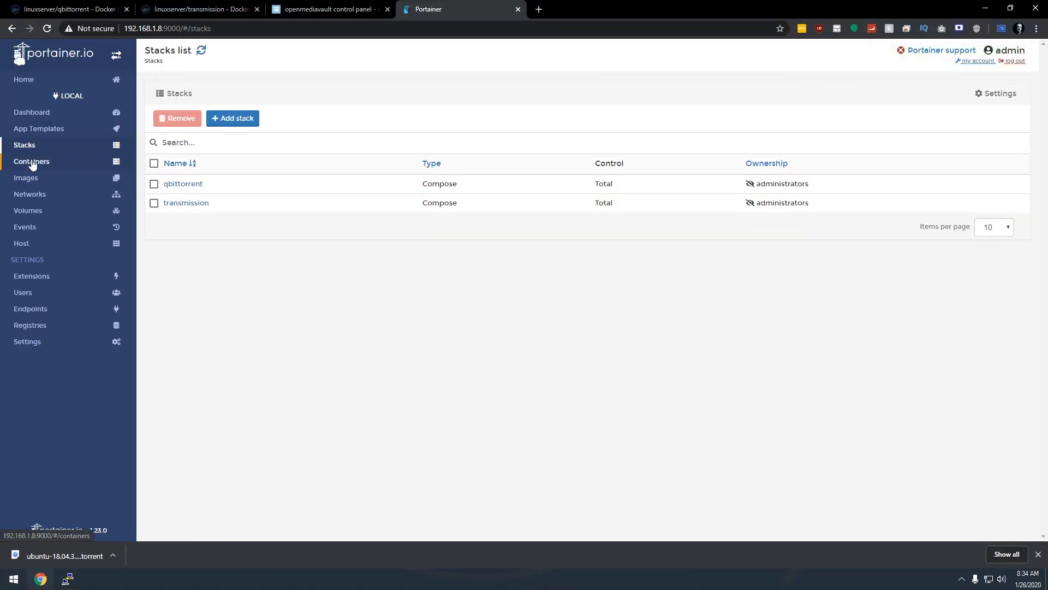
- From the Containers list, view the transmission container's logs showing the daemon started
left_click(31, 162)
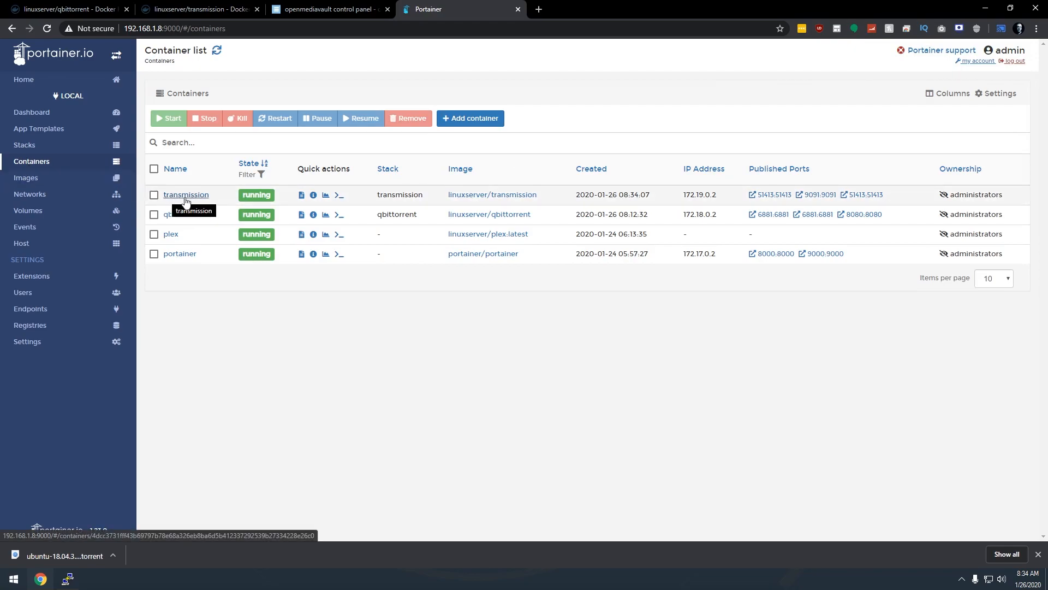
left_click(301, 195)
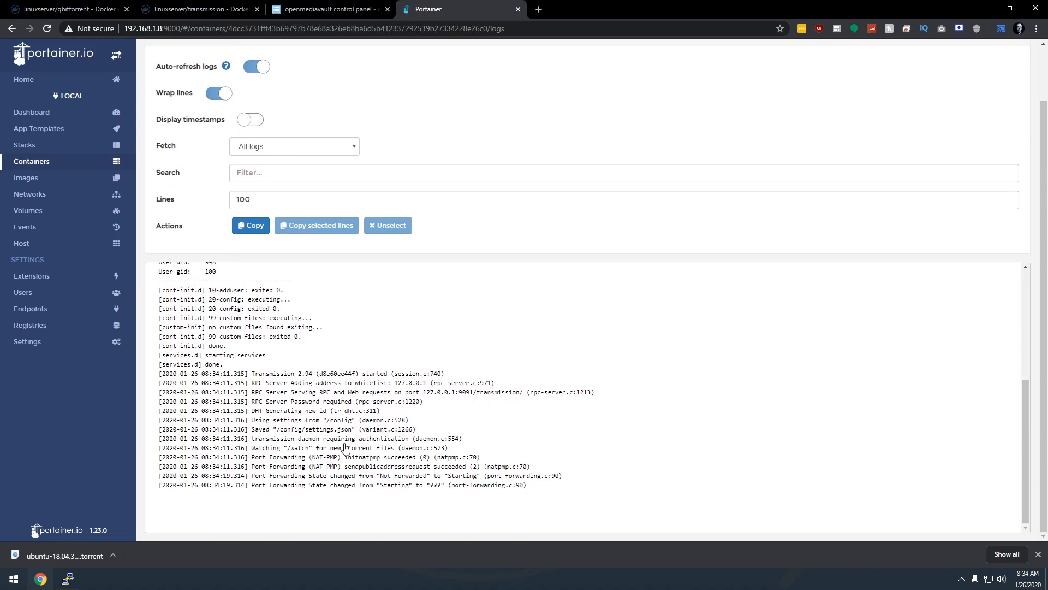
mouse_move(346, 458)
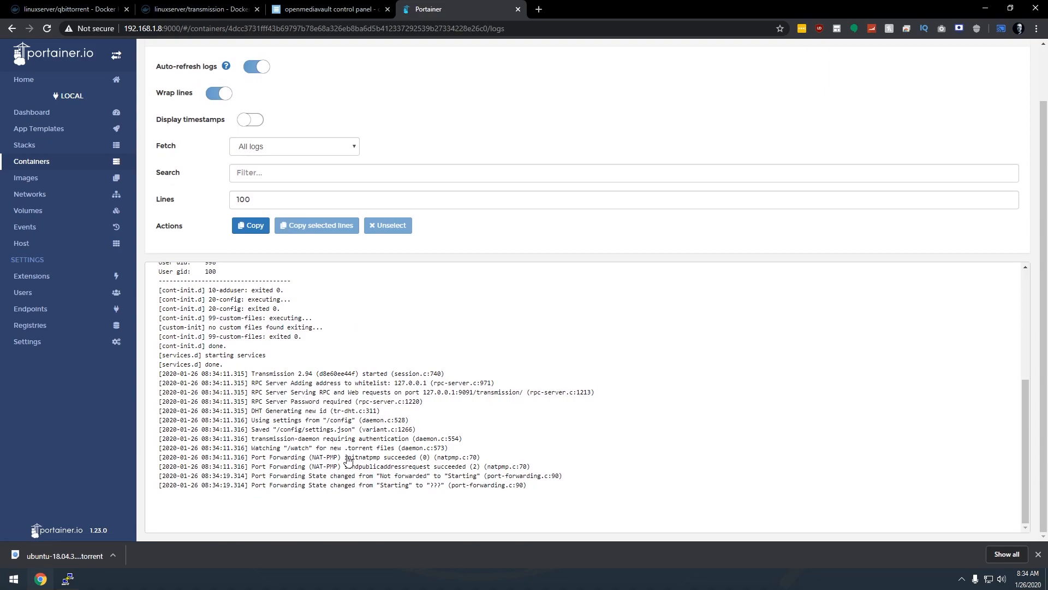
mouse_move(172, 50)
type("http://192.168.1.8:909")
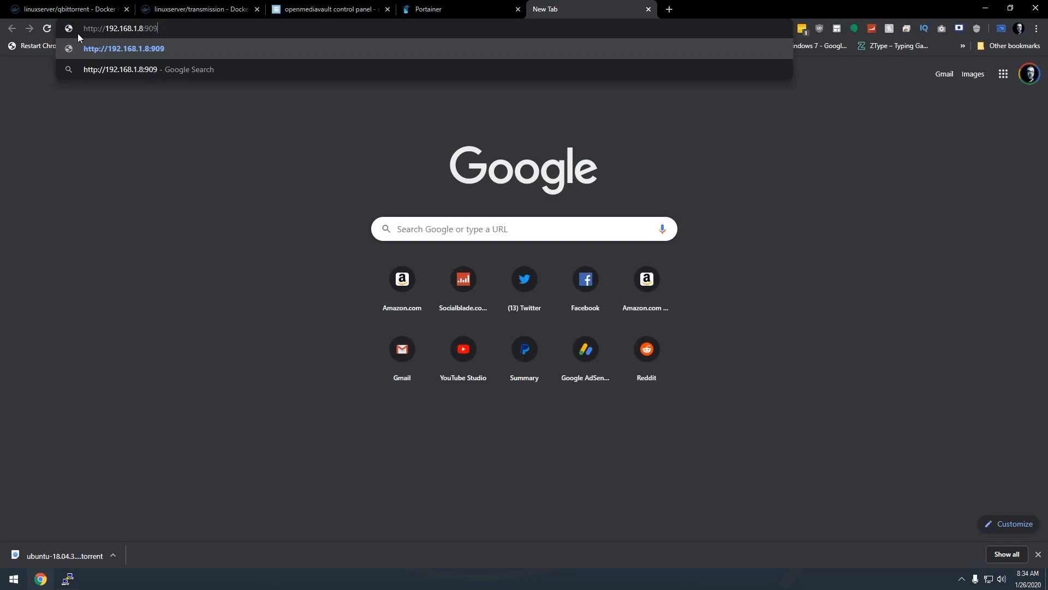
- Load the Transmission web UI on port 9091 and sign in as dbtech
key("Return")
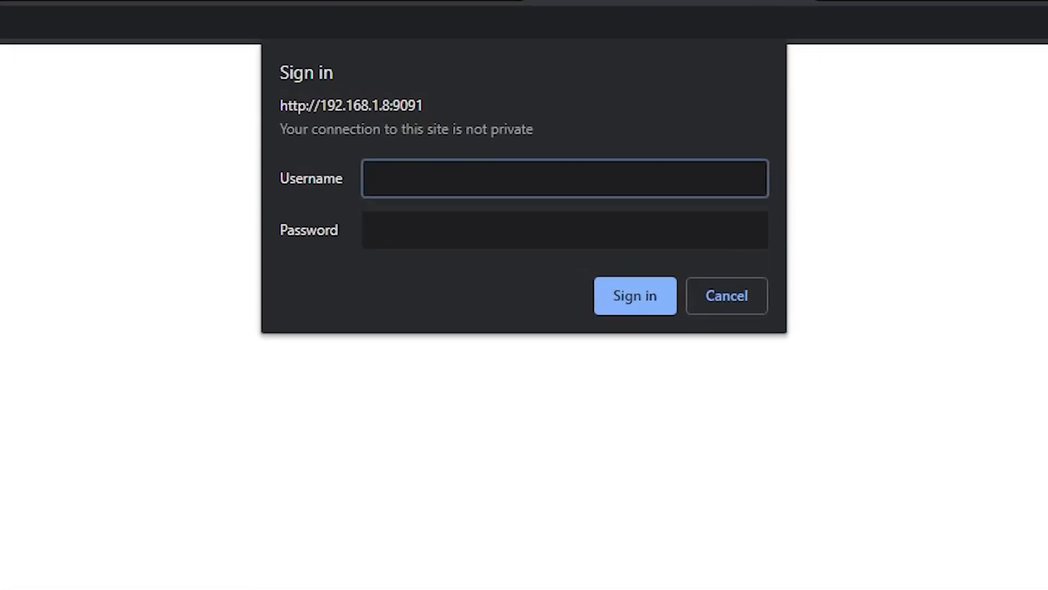
type("dbtech")
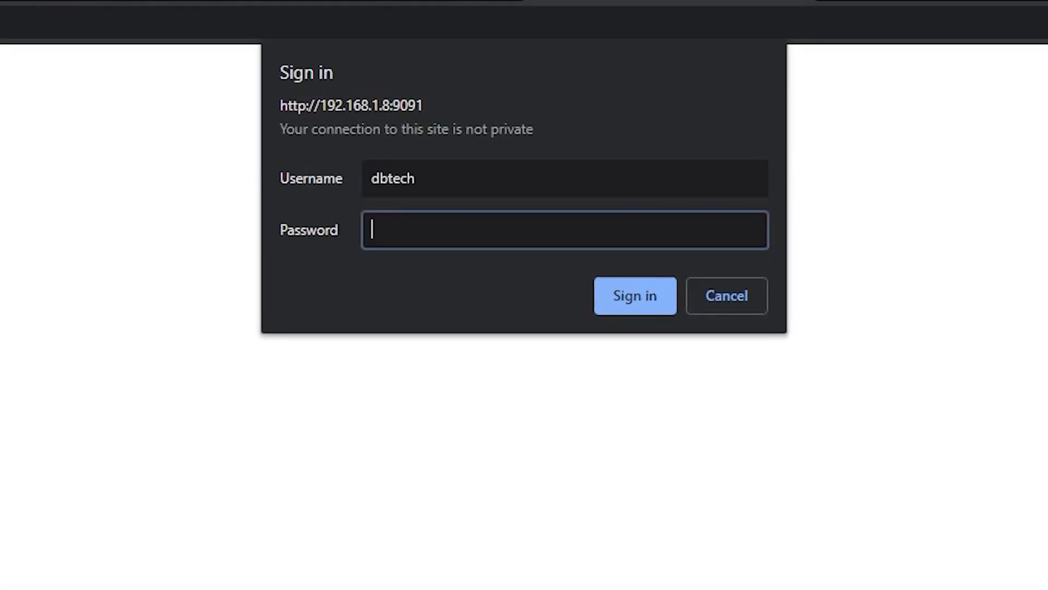
left_click(633, 296)
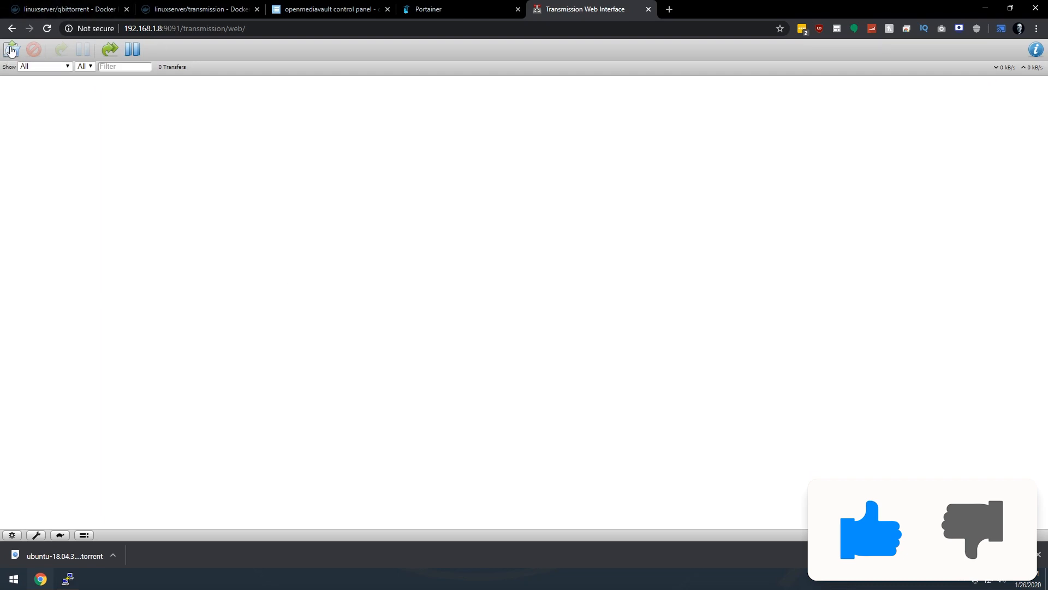
- Add the ubuntu-18.04.3-live-server-amd64.iso.torrent and upload it to begin downloading
left_click(11, 49)
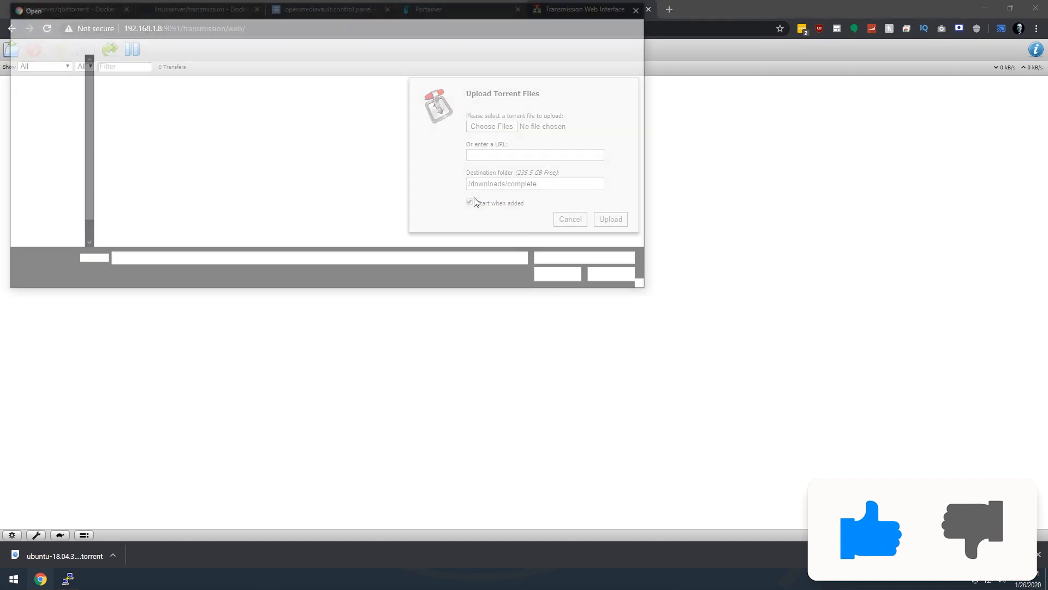
left_click(490, 127)
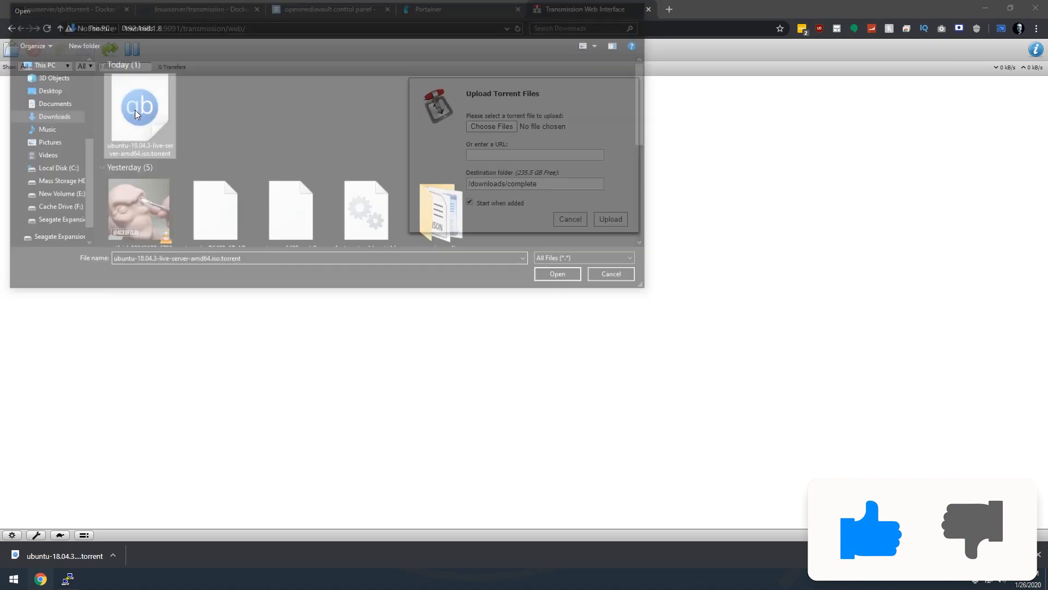
left_click(557, 273)
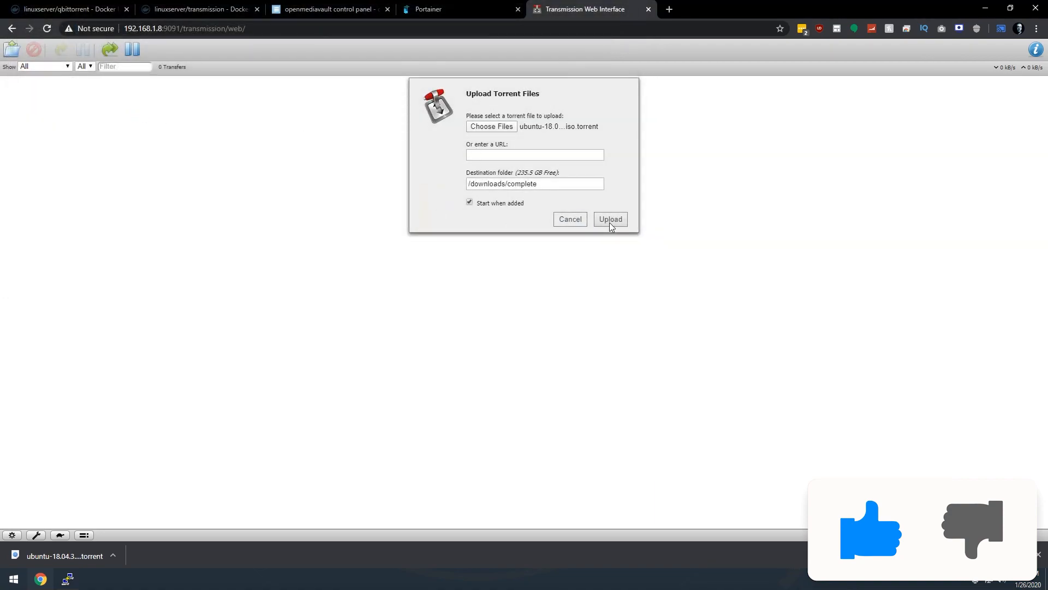
left_click(609, 218)
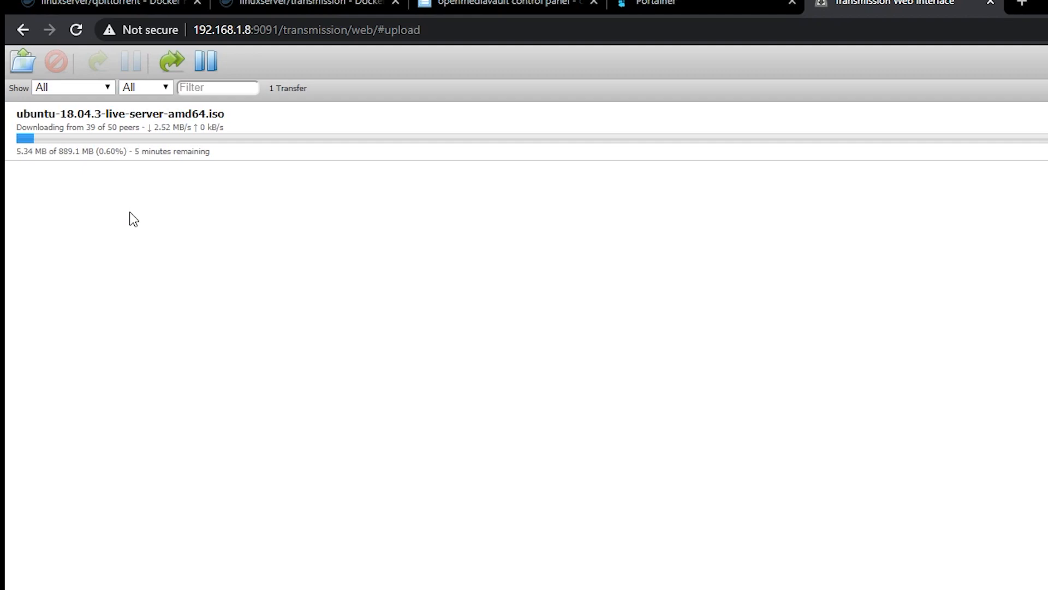
mouse_move(90, 141)
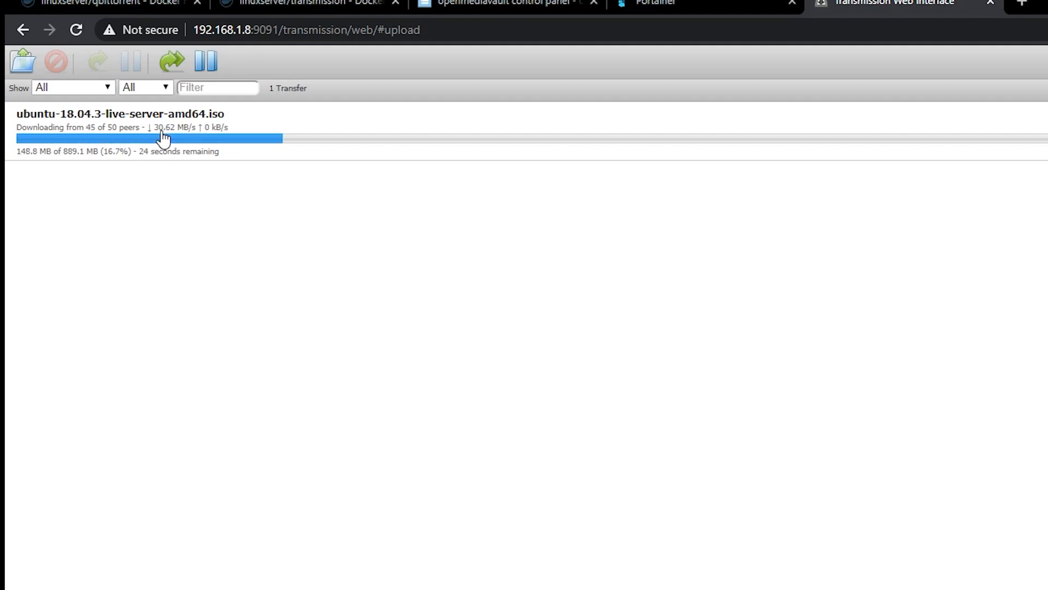
mouse_move(200, 181)
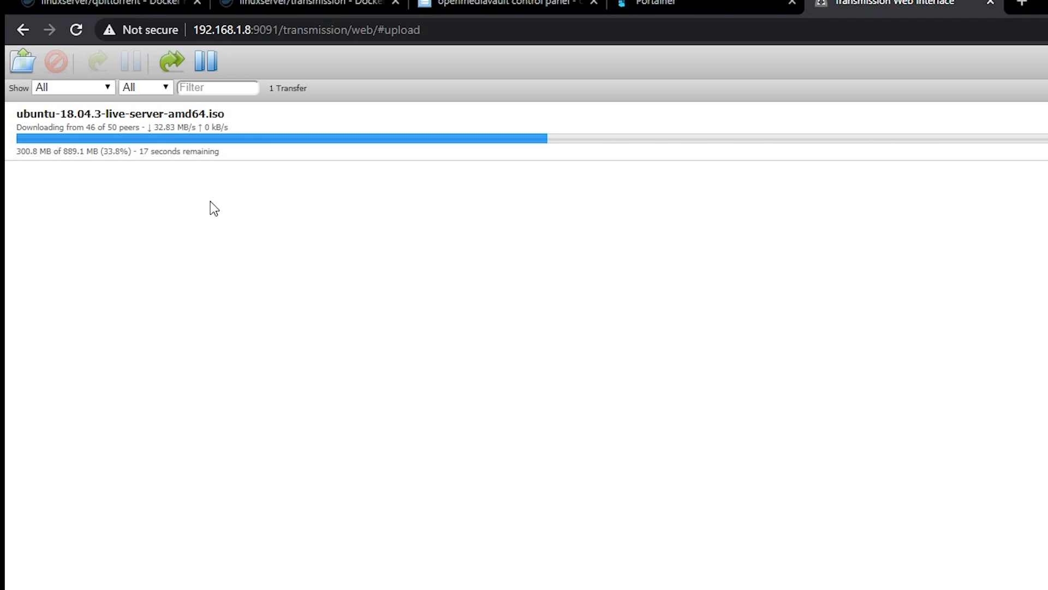
mouse_move(217, 214)
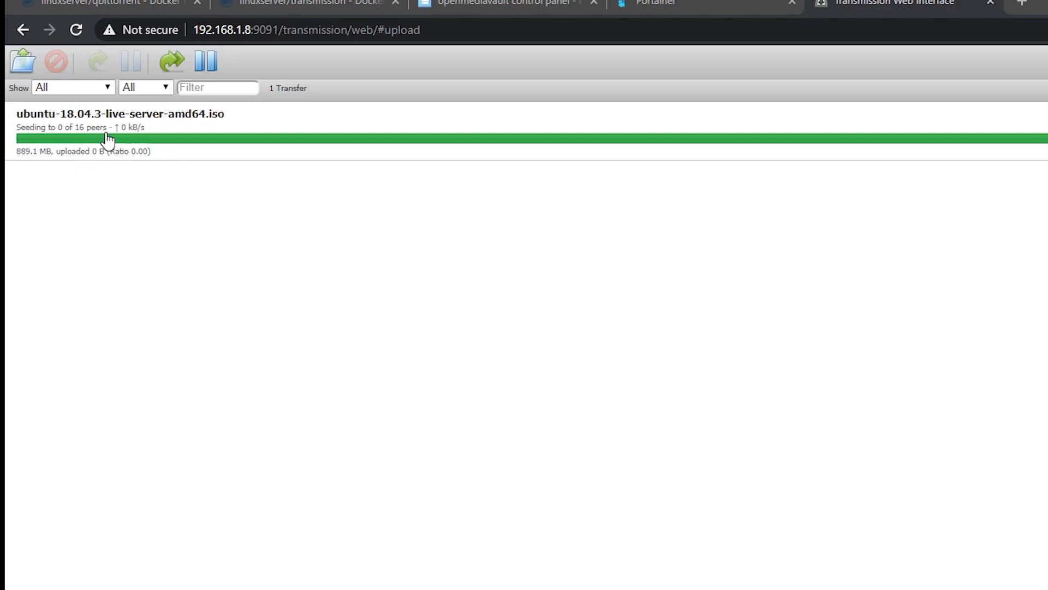
mouse_move(54, 145)
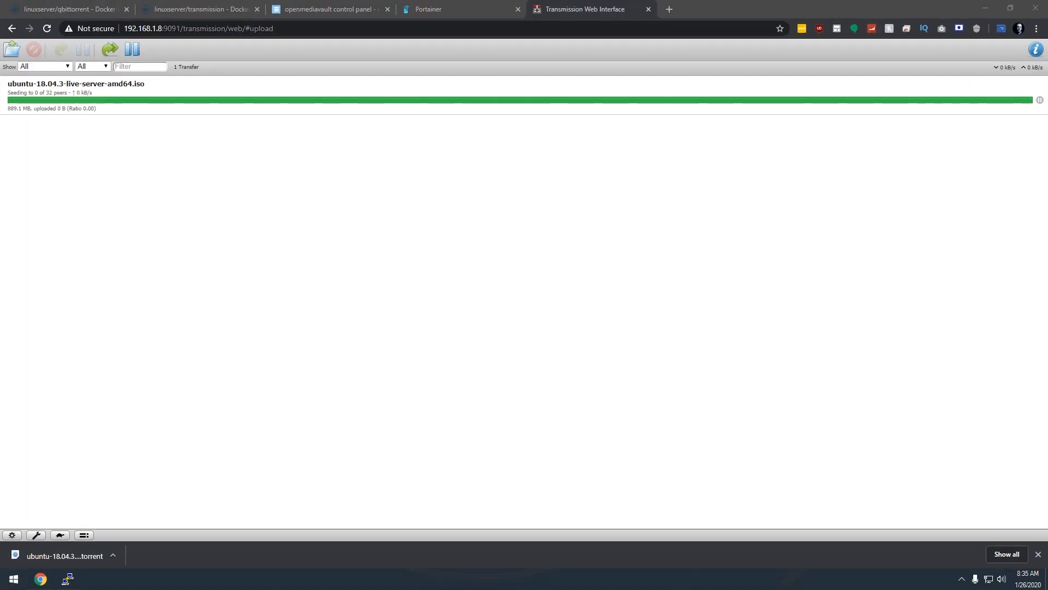
- Browse to the \\192.168.1.8 network shares and enter the Transmission share
left_click(61, 579)
type("\\\\192.168.1.")
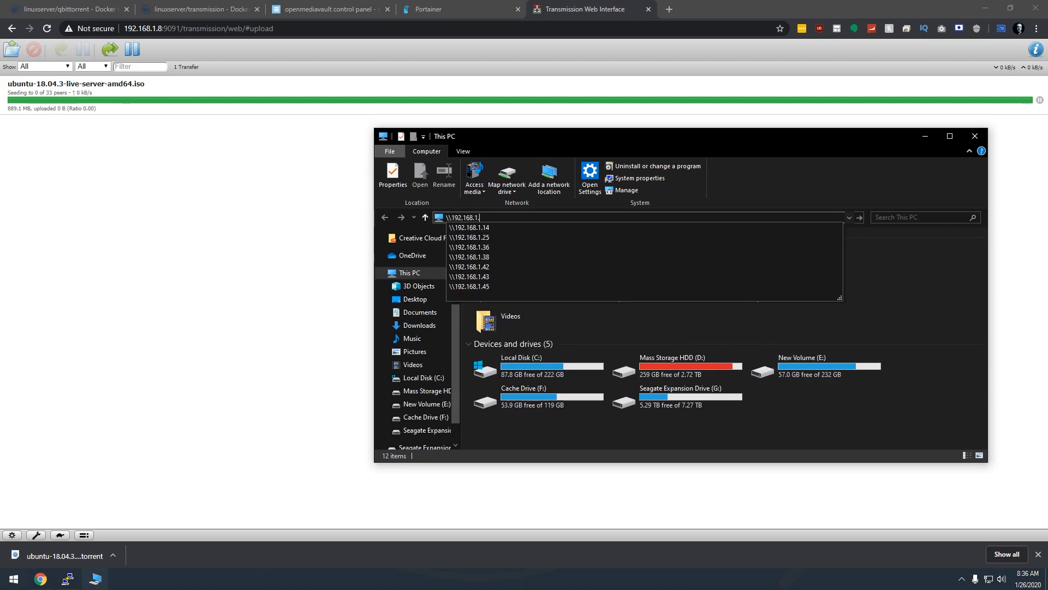
key("Return")
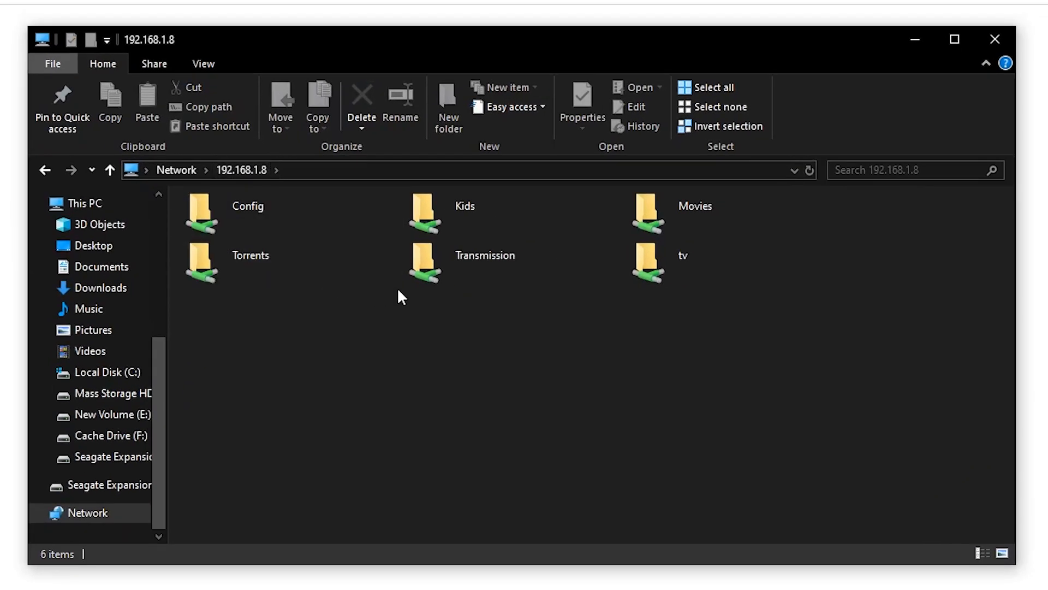
mouse_move(418, 300)
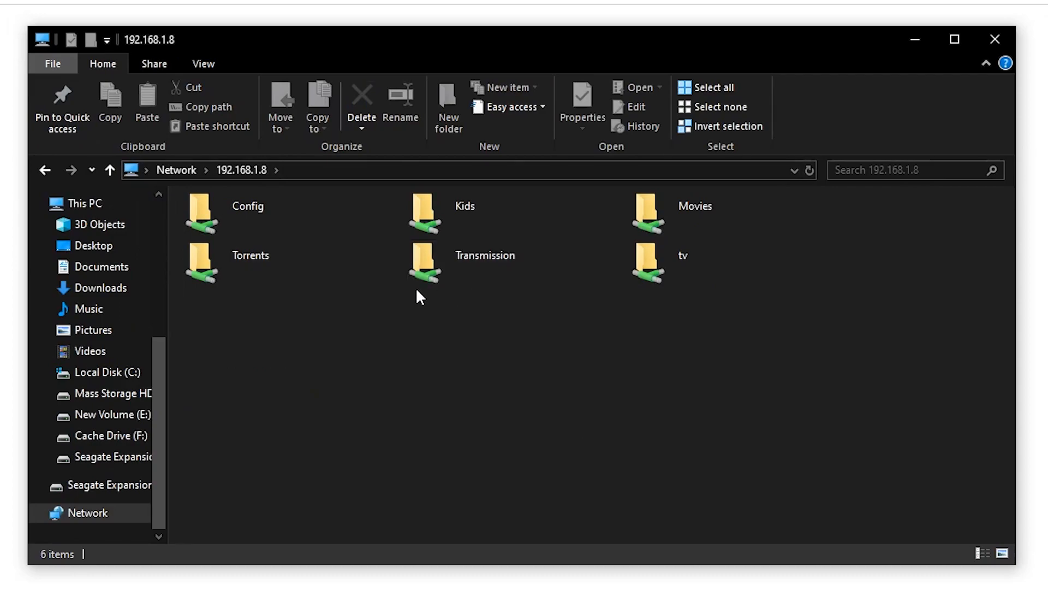
double_click(424, 262)
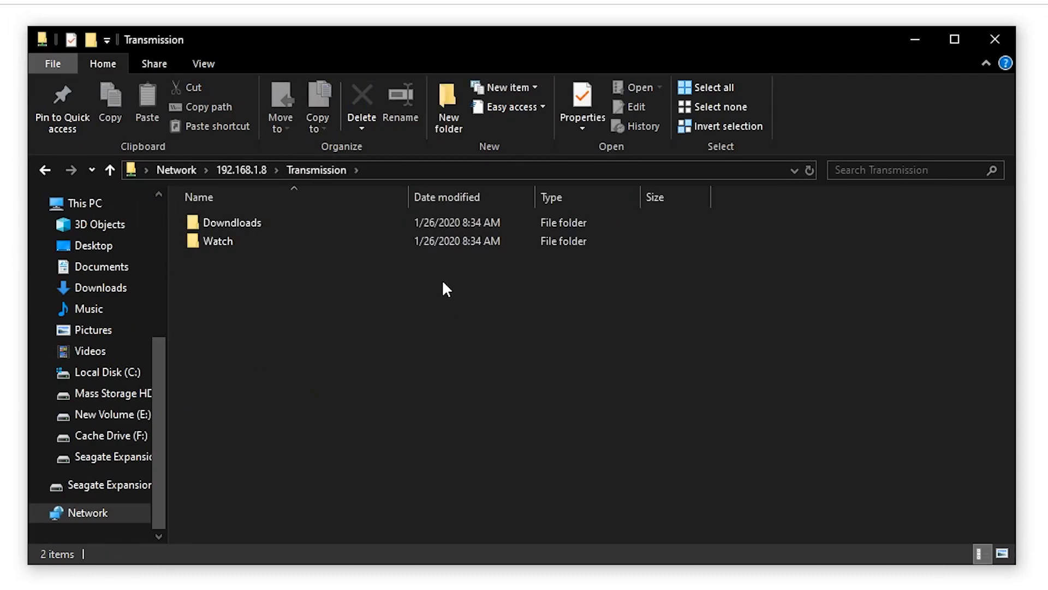
- Go into Downloads and select ubuntu-18.04.3-live-server-amd64.iso to check its 848 MB size
left_click(231, 222)
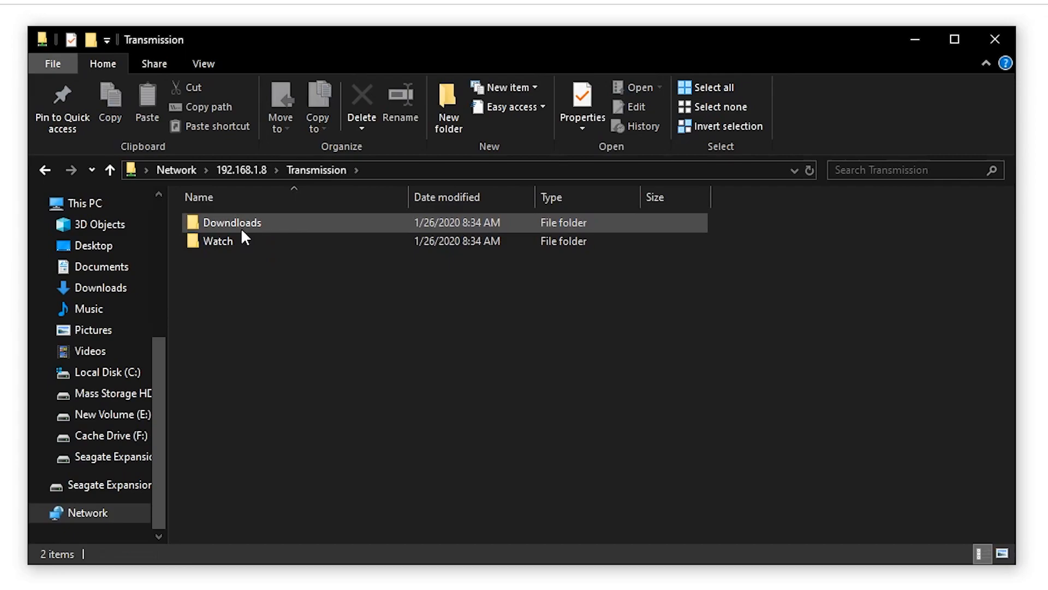
mouse_move(234, 227)
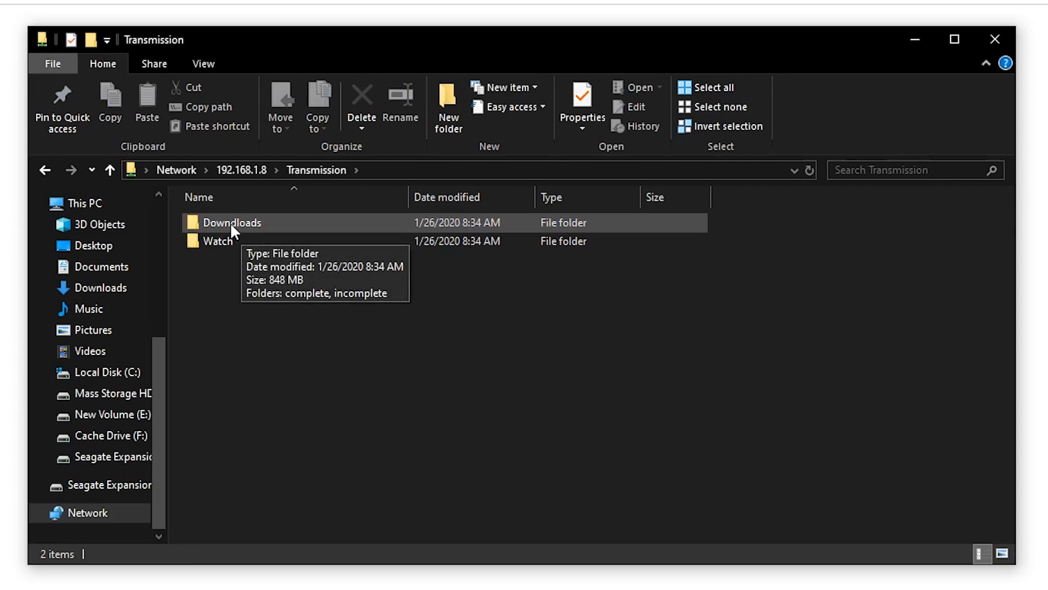
left_click(231, 222)
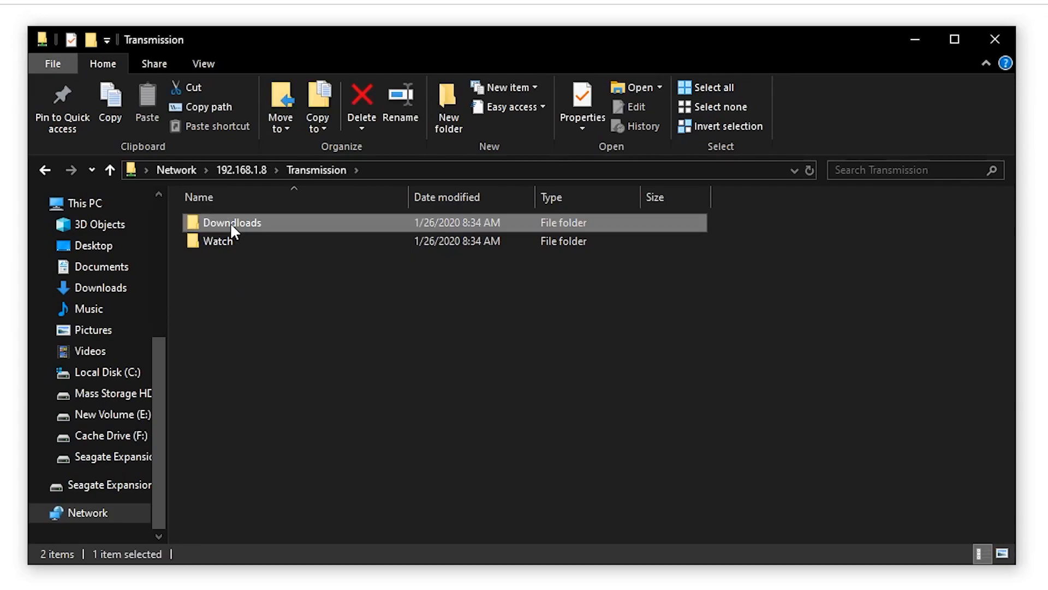
double_click(232, 222)
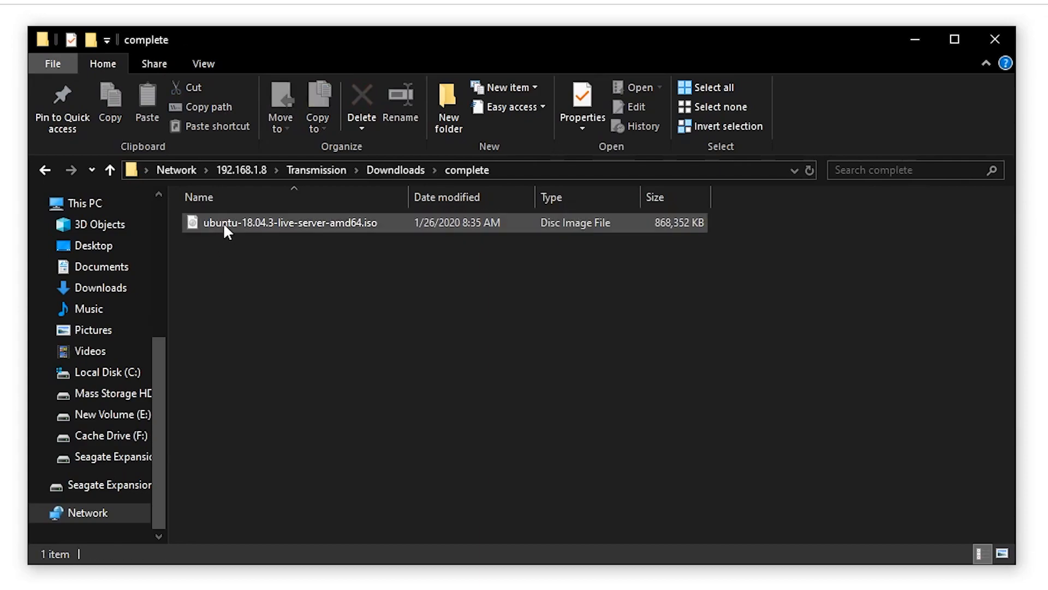
left_click(290, 223)
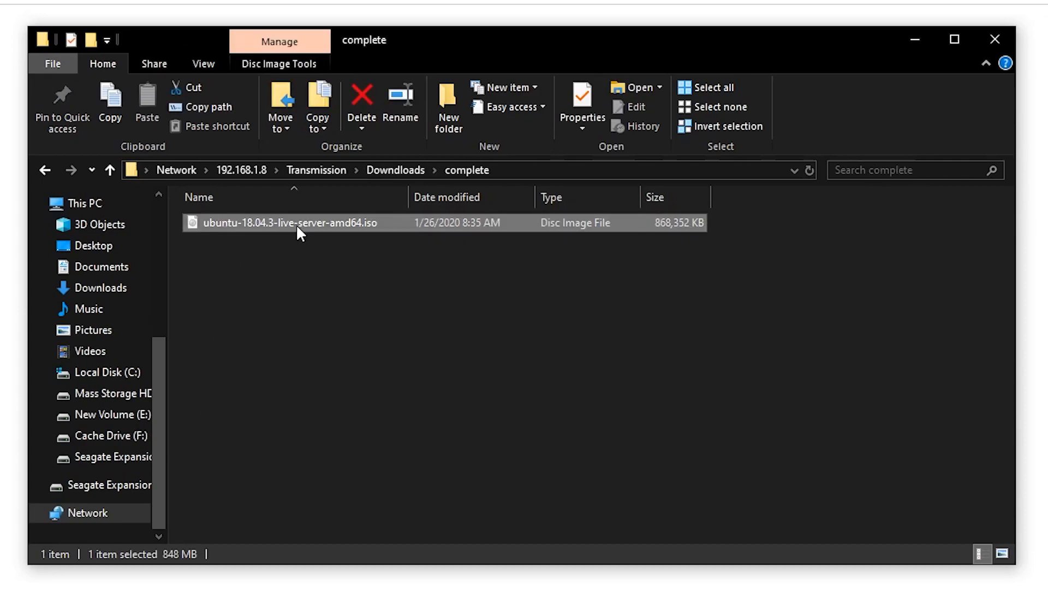
mouse_move(342, 232)
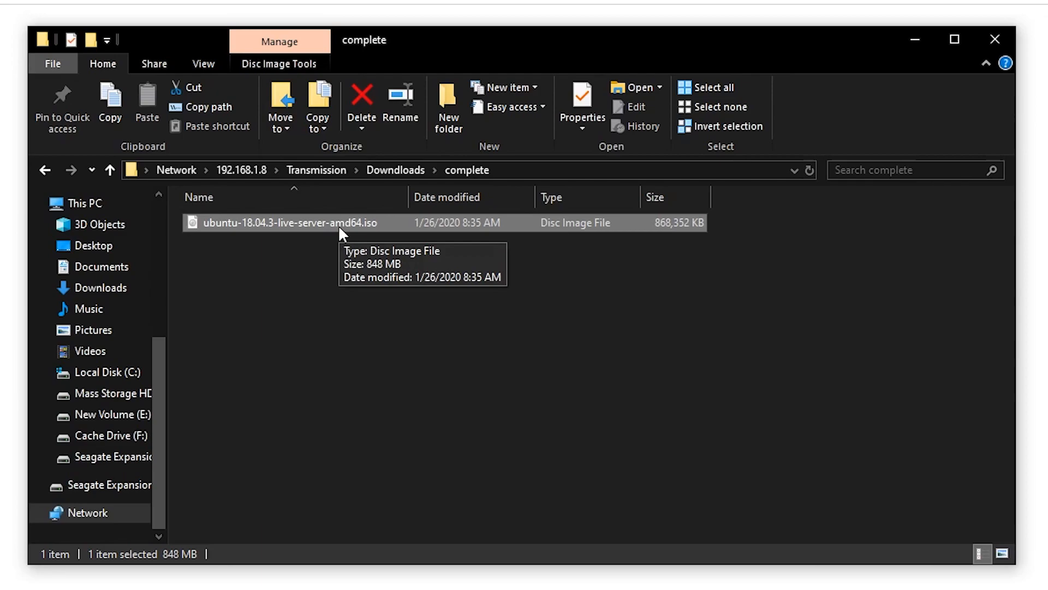